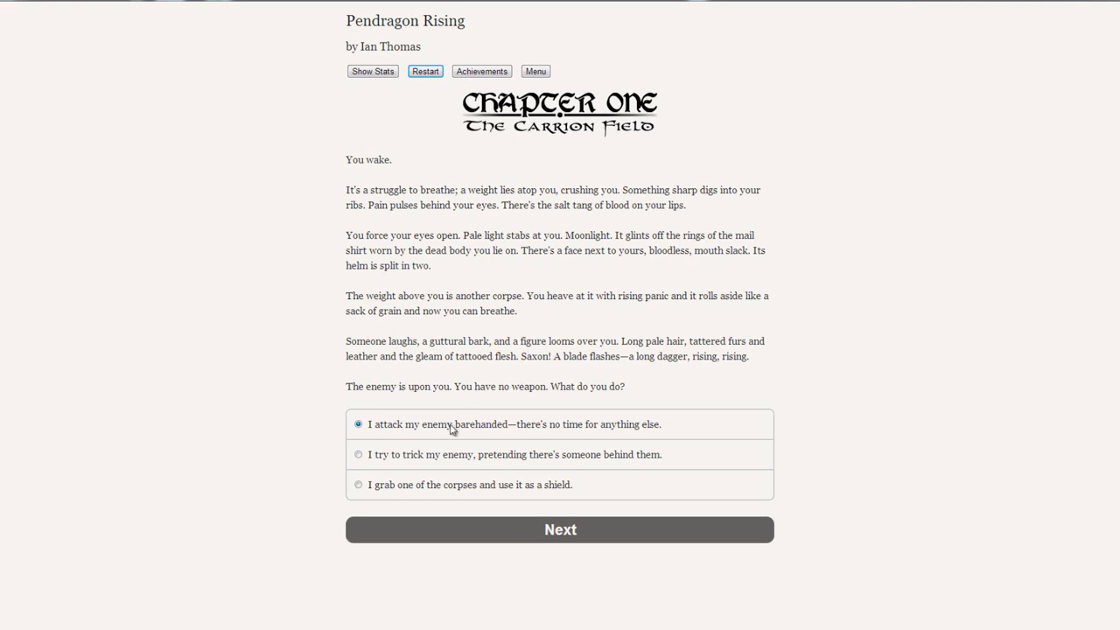
{"action": "mouse_move", "coordinate": [413, 448]}
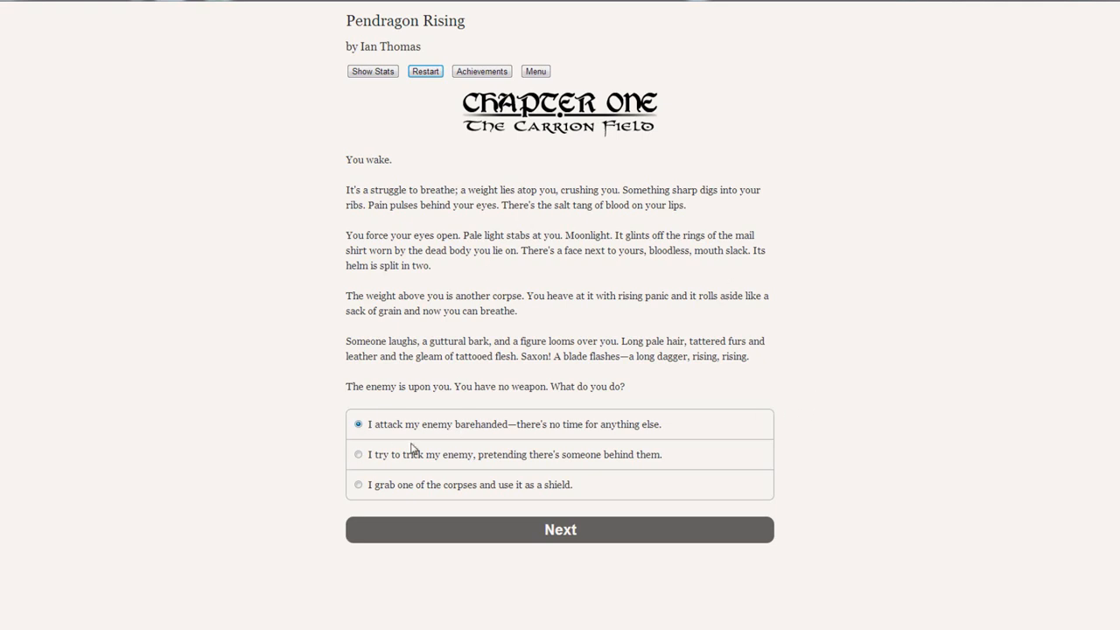
{"action": "mouse_move", "coordinate": [511, 440]}
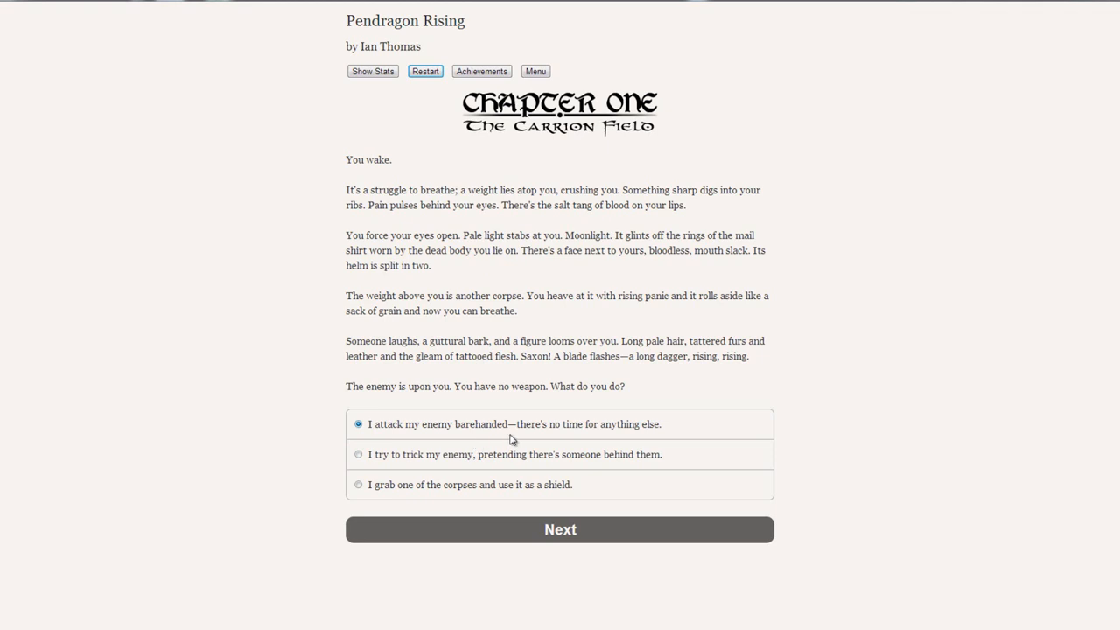
{"action": "mouse_move", "coordinate": [682, 448]}
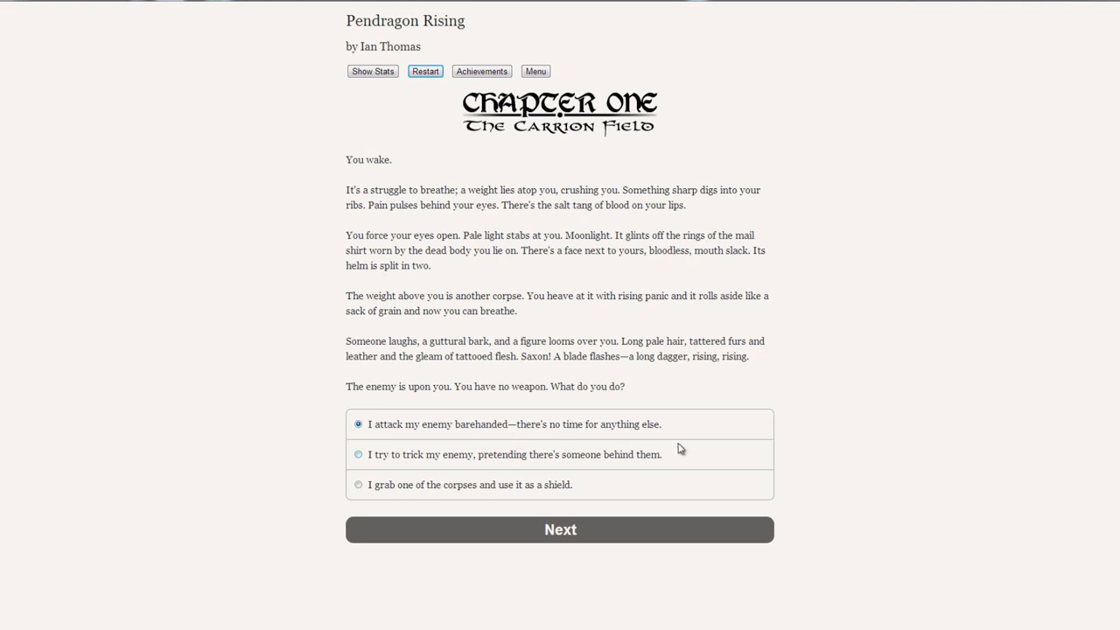
{"action": "mouse_move", "coordinate": [430, 469]}
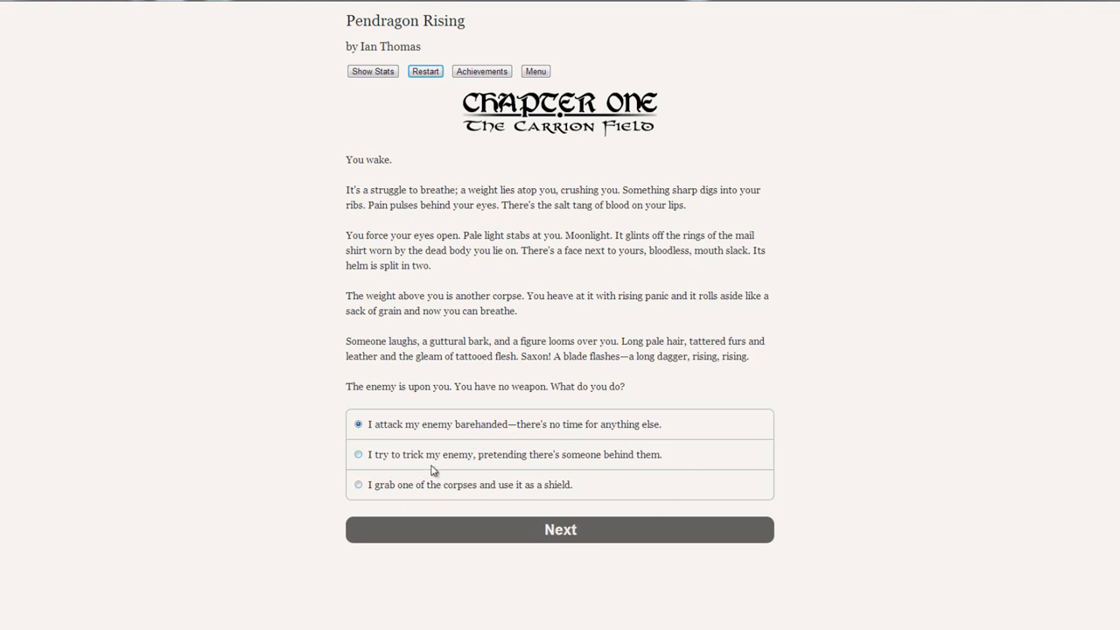
{"action": "mouse_move", "coordinate": [604, 472]}
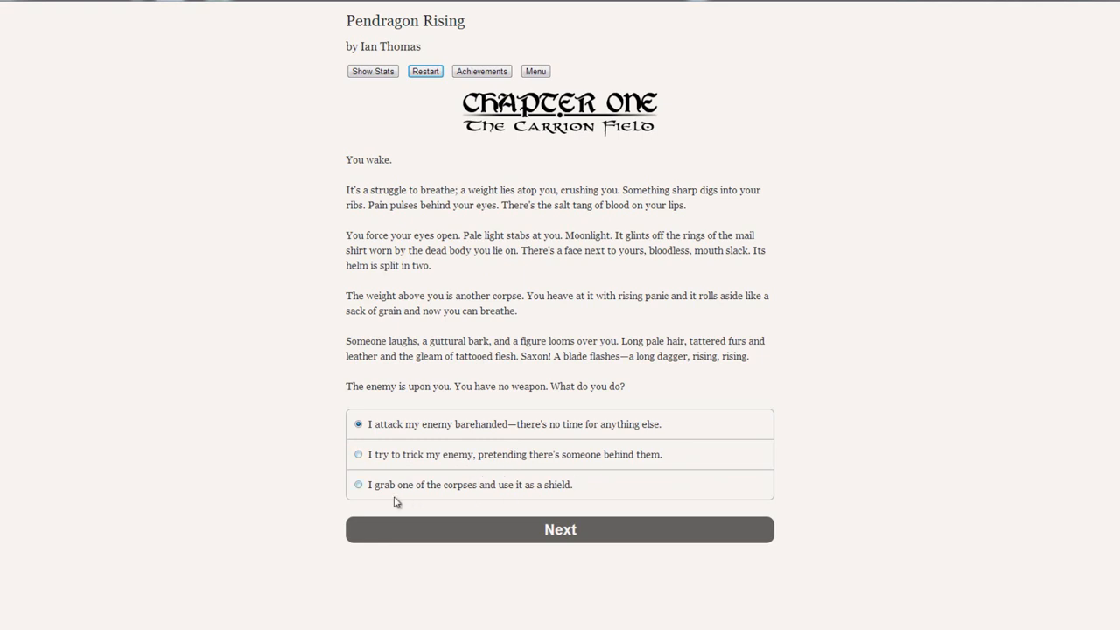
{"action": "mouse_move", "coordinate": [655, 500]}
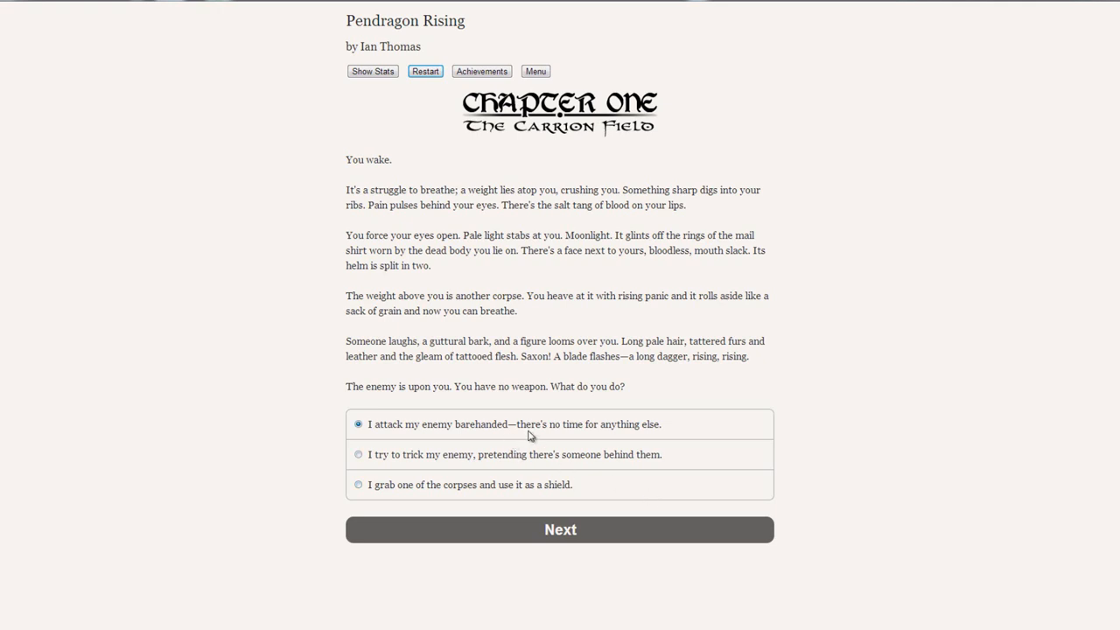
{"action": "mouse_move", "coordinate": [564, 469]}
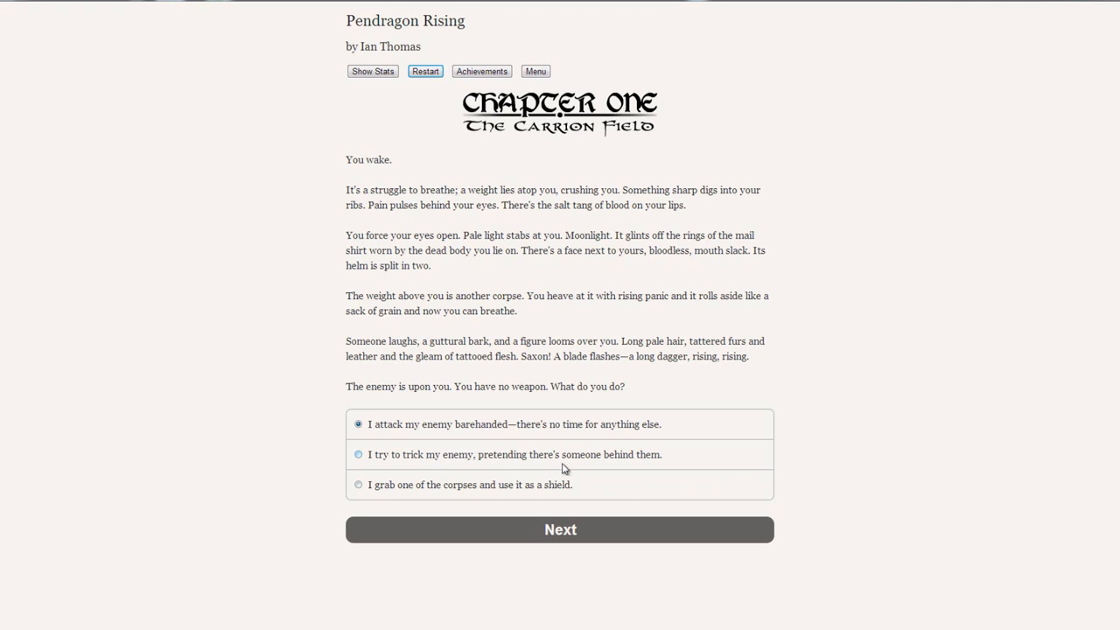
Choose to grab one of the corpses and use it as a shield against the unarmed-enemy threat
{"action": "left_click", "coordinate": [357, 485]}
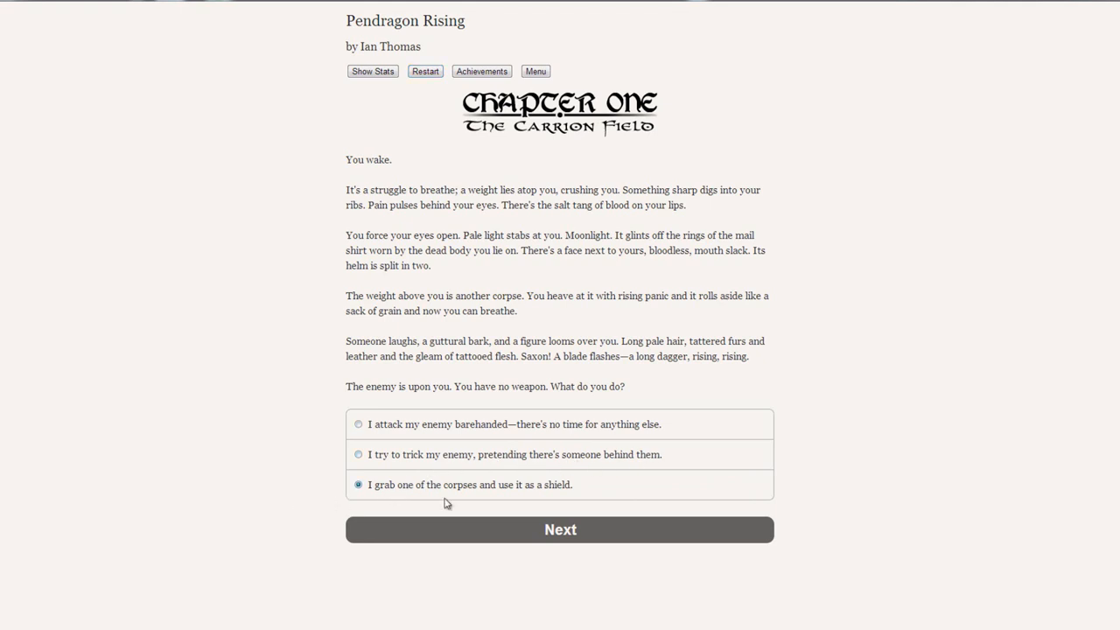
Submit the corpse-shield choice, revealing the Saxon's dagger sticking and his collapse
{"action": "left_click", "coordinate": [560, 528]}
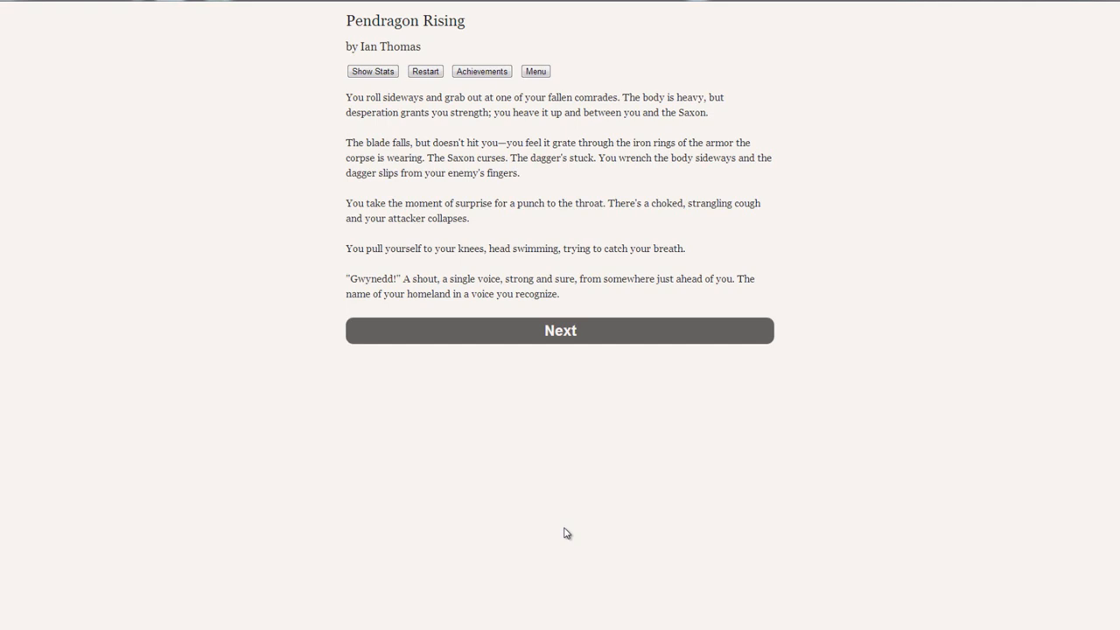
{"action": "mouse_move", "coordinate": [521, 455]}
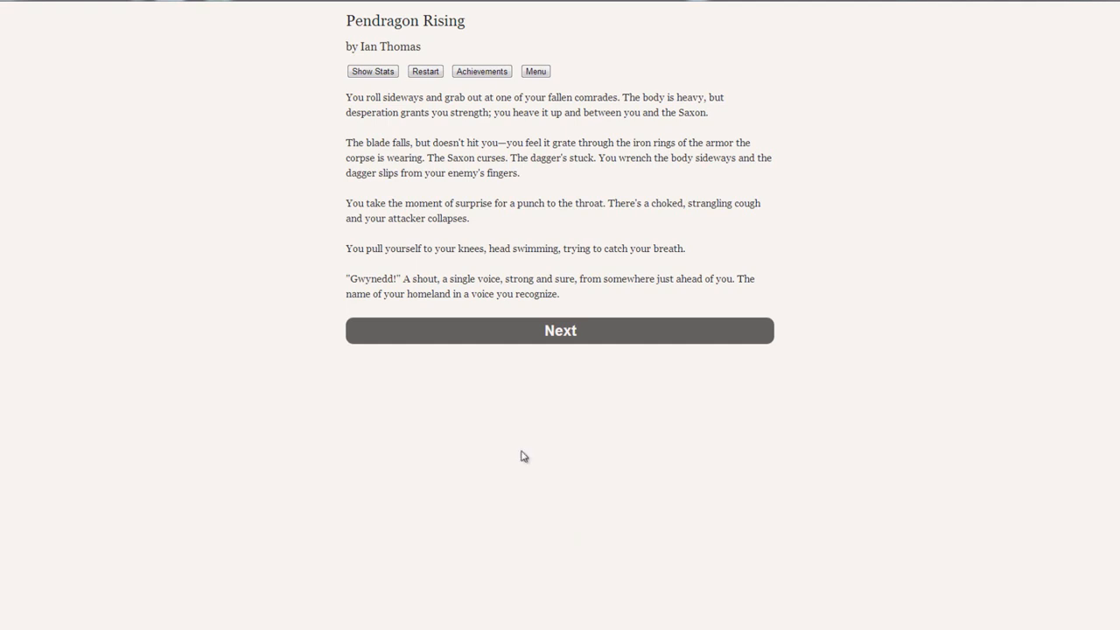
{"action": "mouse_move", "coordinate": [366, 280]}
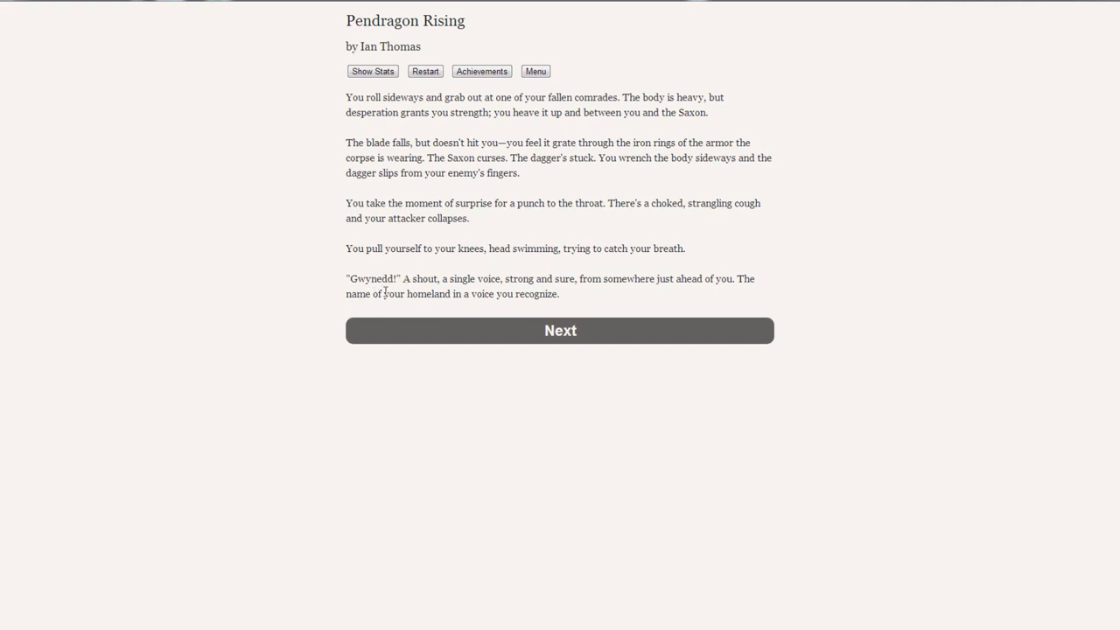
{"action": "mouse_move", "coordinate": [382, 272]}
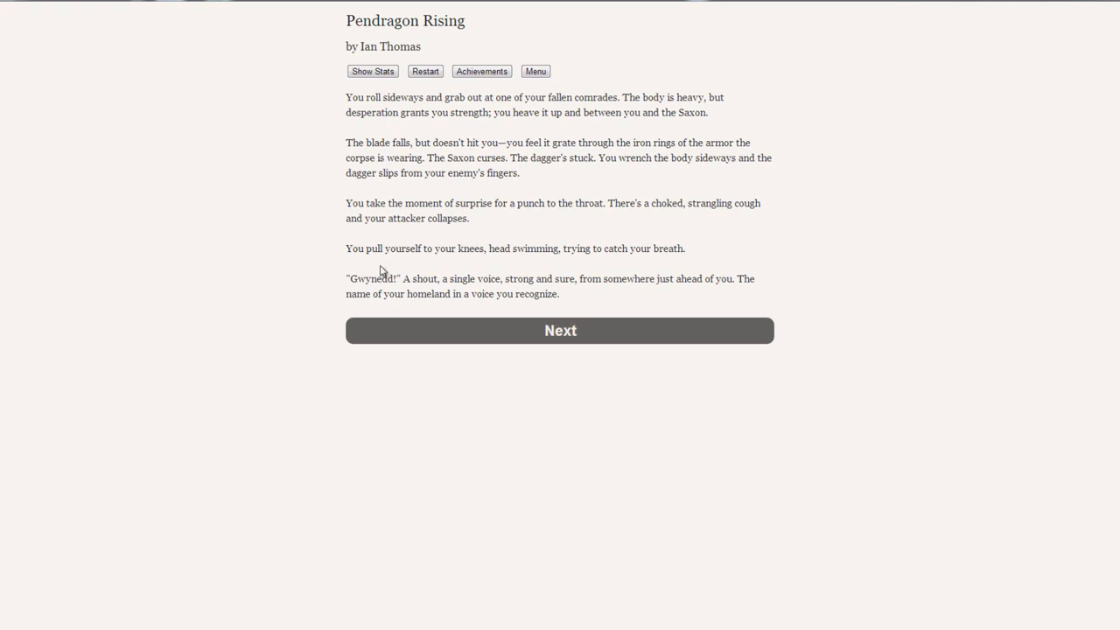
Continue past the collapse and answer that Uther, High King of the Britons, faces Guthwulf
{"action": "left_click", "coordinate": [560, 329]}
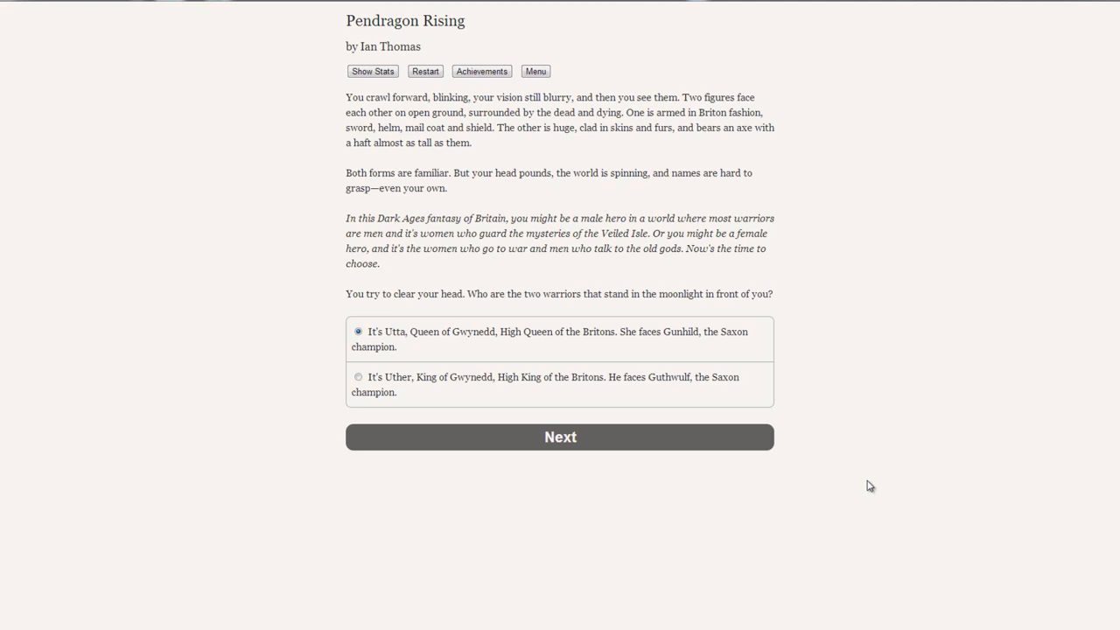
{"action": "mouse_move", "coordinate": [738, 353]}
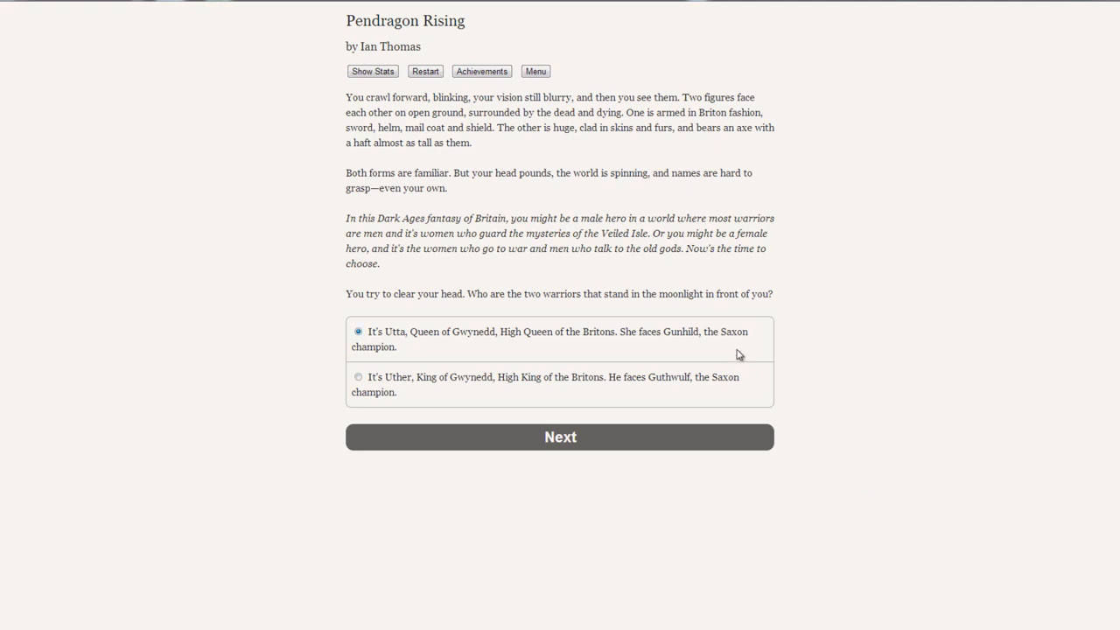
{"action": "mouse_move", "coordinate": [655, 353]}
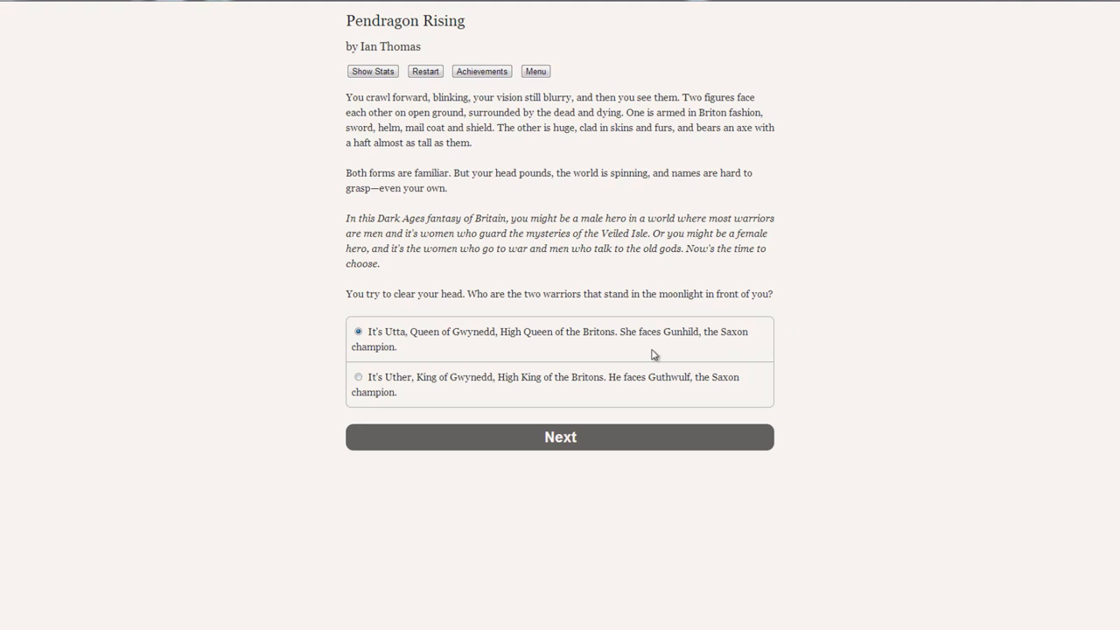
{"action": "mouse_move", "coordinate": [528, 354]}
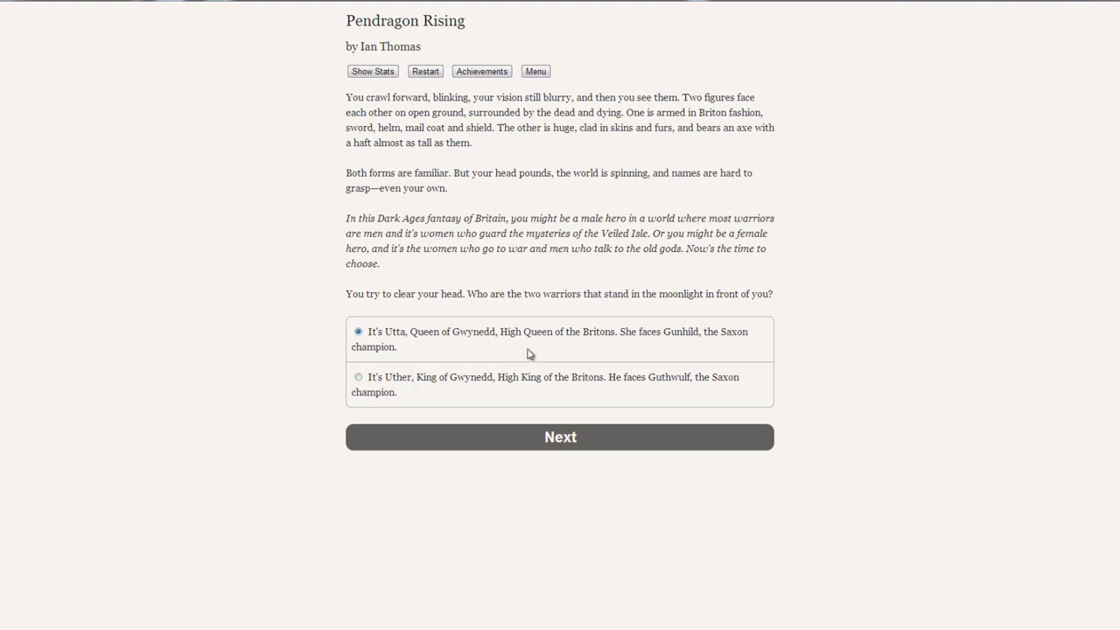
{"action": "mouse_move", "coordinate": [770, 357]}
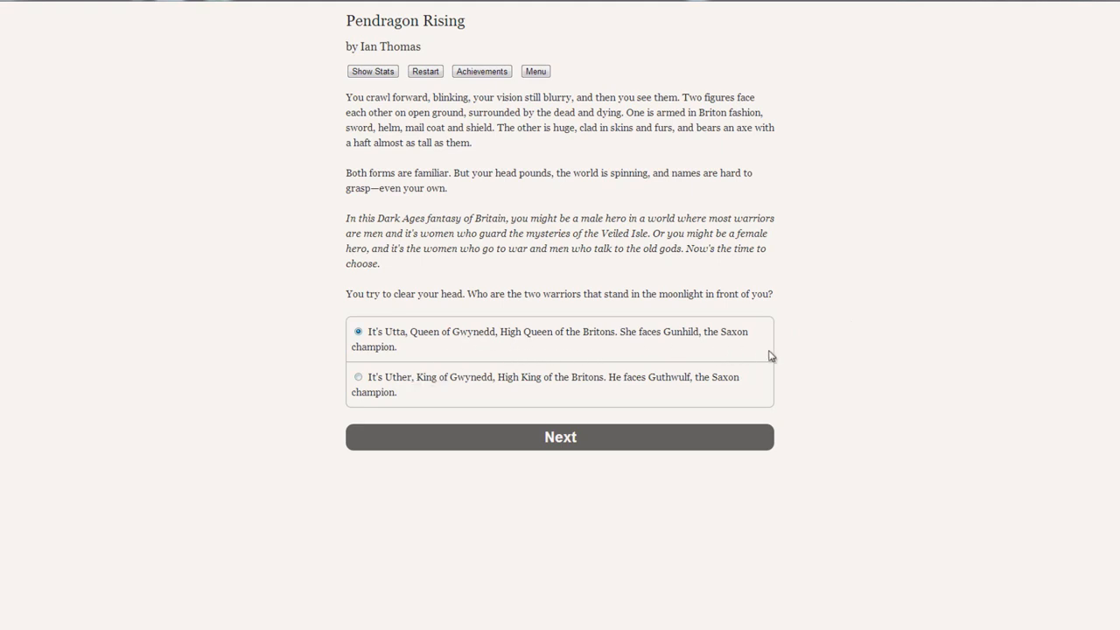
{"action": "mouse_move", "coordinate": [308, 395]}
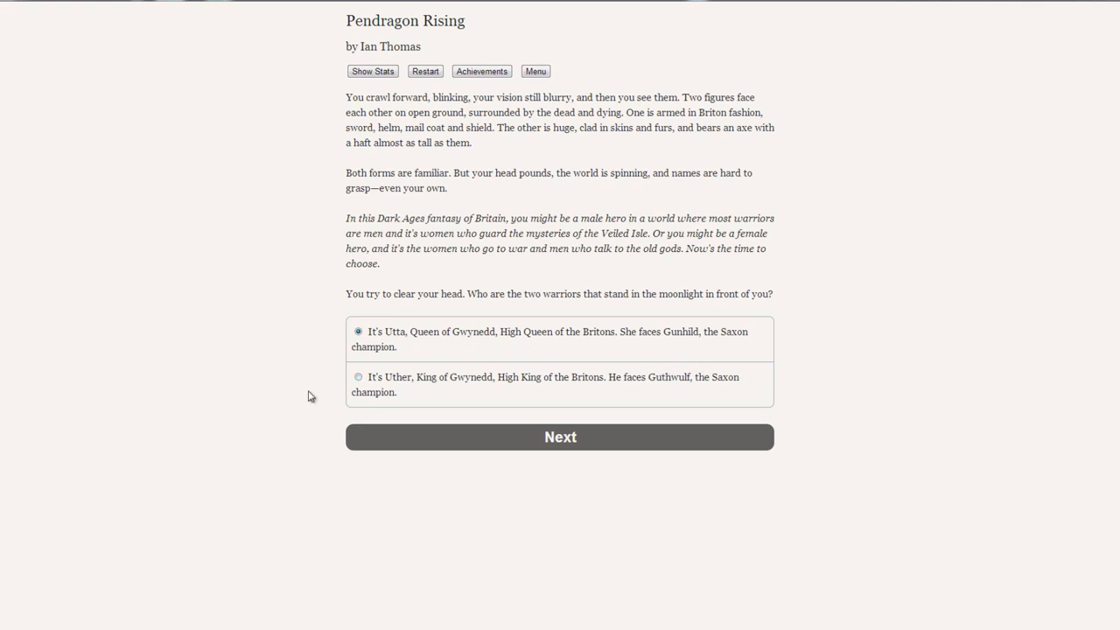
{"action": "mouse_move", "coordinate": [486, 349]}
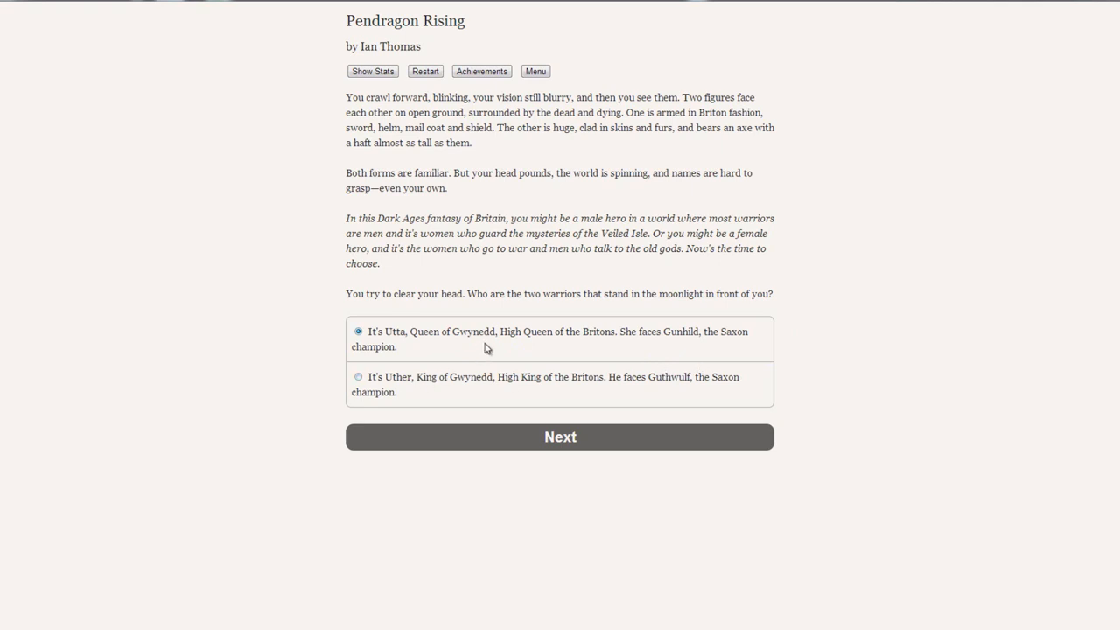
{"action": "mouse_move", "coordinate": [654, 399]}
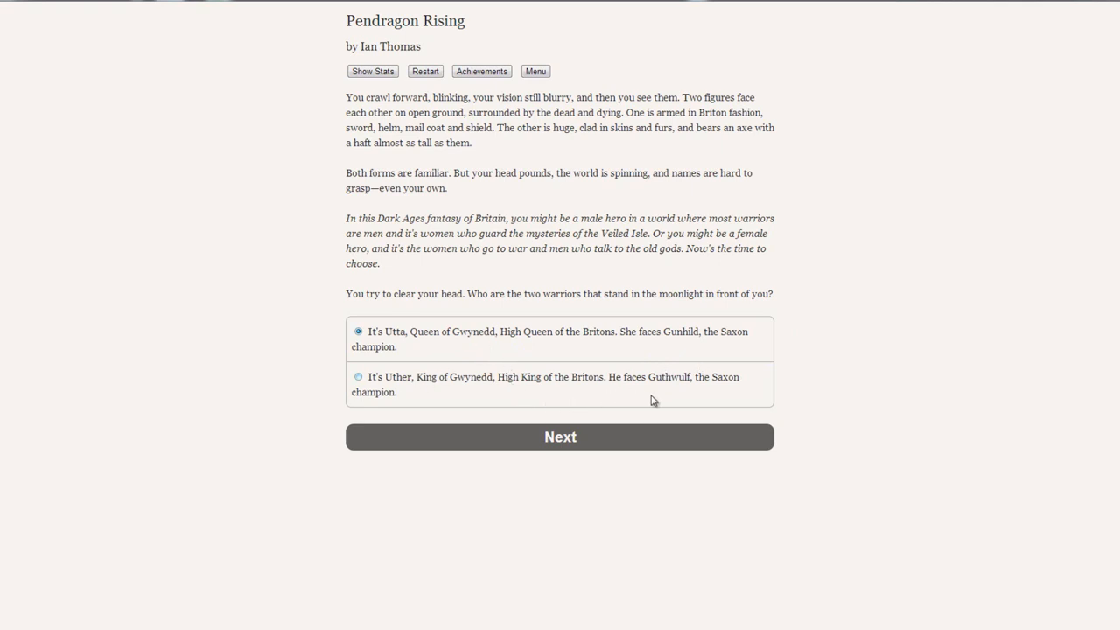
{"action": "mouse_move", "coordinate": [672, 393]}
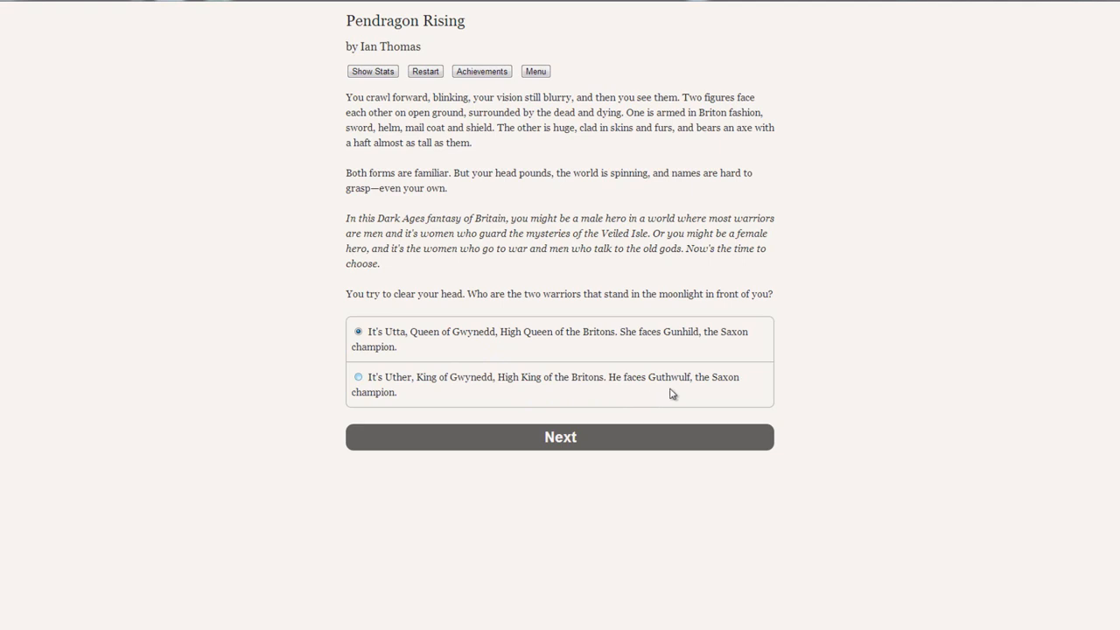
{"action": "left_click", "coordinate": [357, 377]}
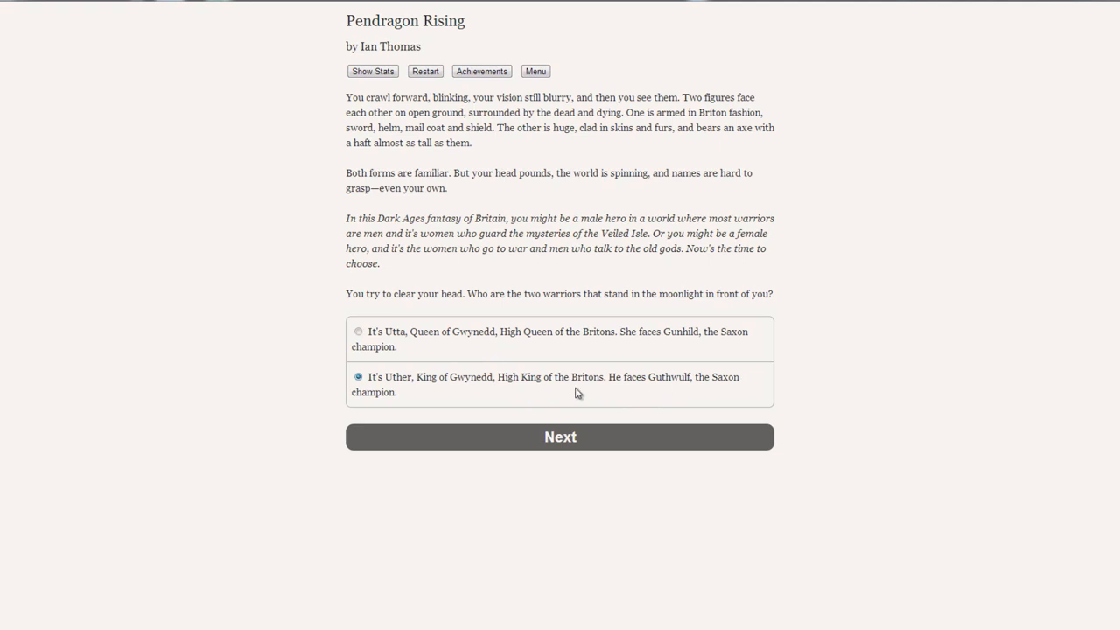
{"action": "mouse_move", "coordinate": [570, 436]}
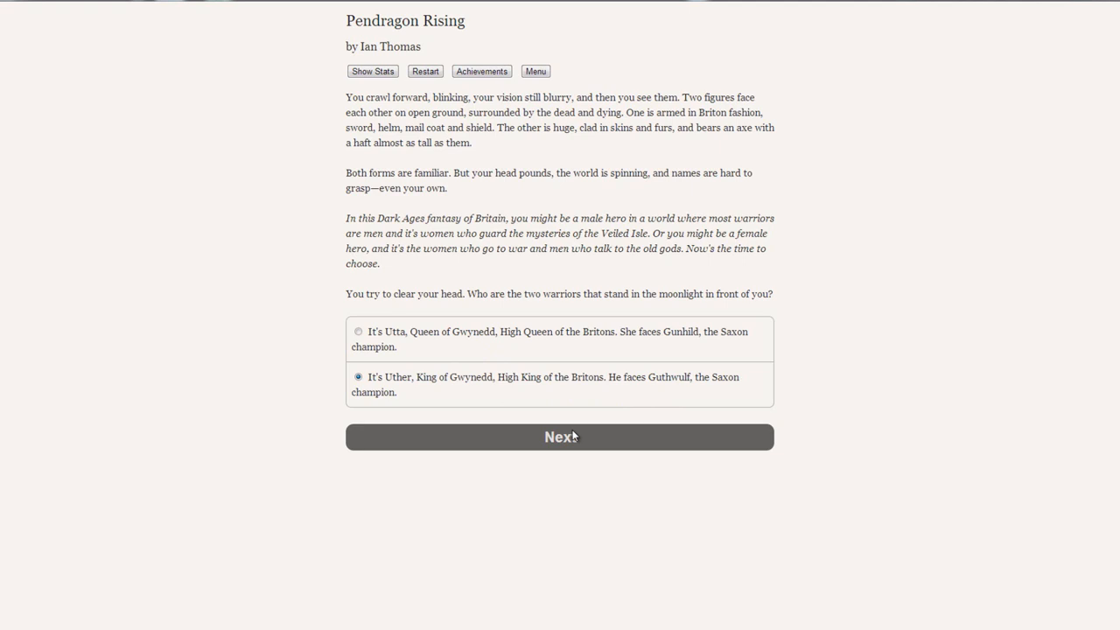
Submit the Uther-and-Guthwulf answer, reaching Arthur's decision as Guthwulf readies his axe
{"action": "left_click", "coordinate": [560, 438]}
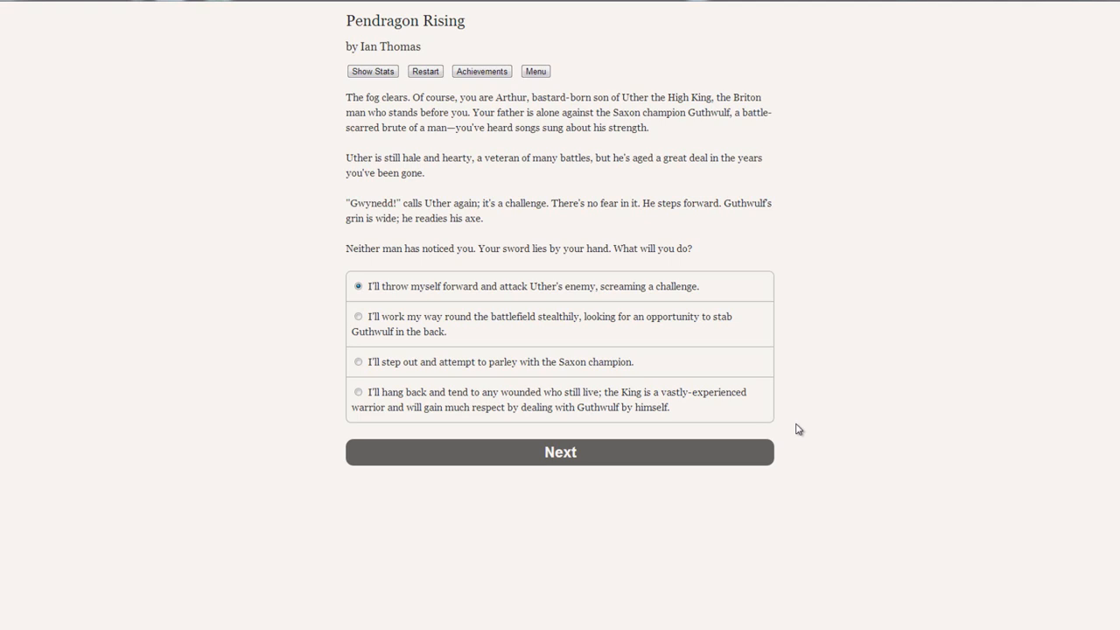
{"action": "mouse_move", "coordinate": [813, 363]}
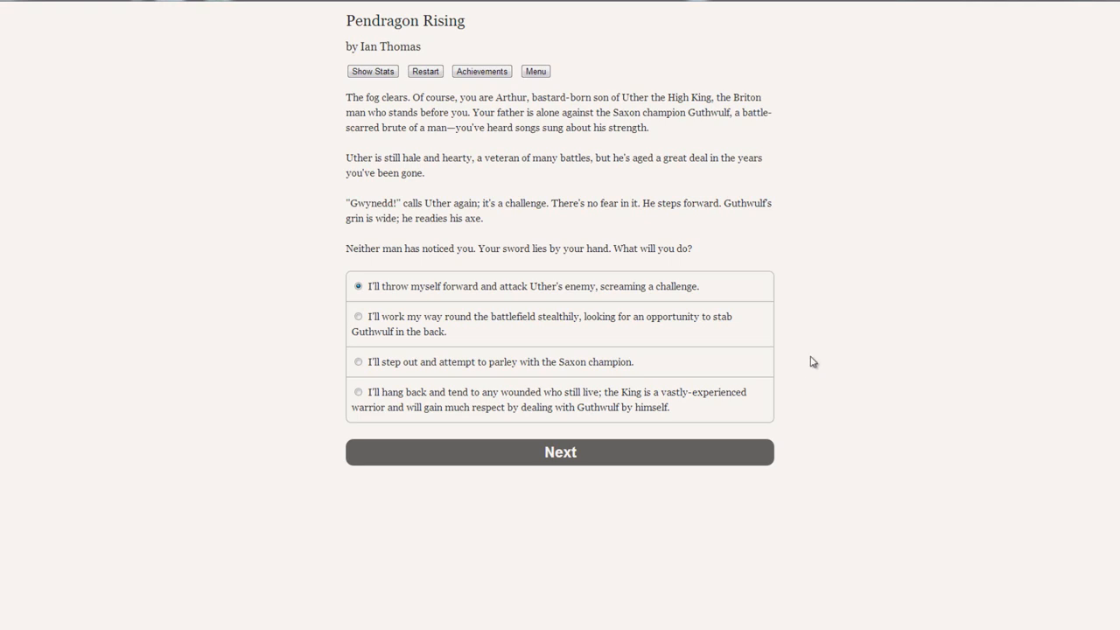
Show Arthur Ill-born's stats: balanced traits, Acclaim Disliked, Allies Few
{"action": "left_click", "coordinate": [371, 70]}
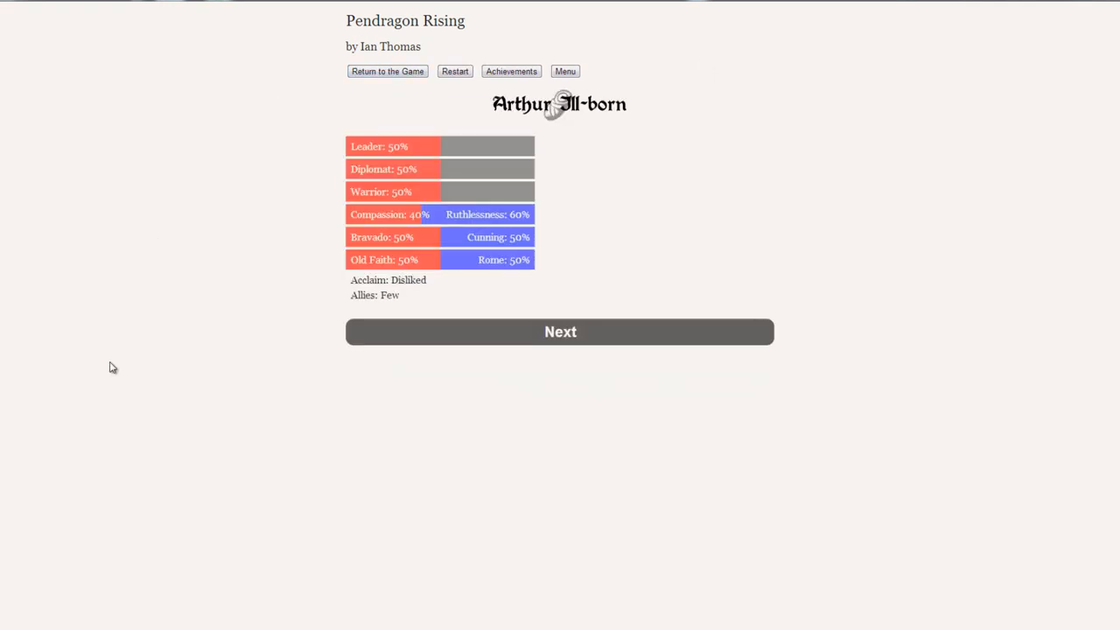
{"action": "mouse_move", "coordinate": [512, 147]}
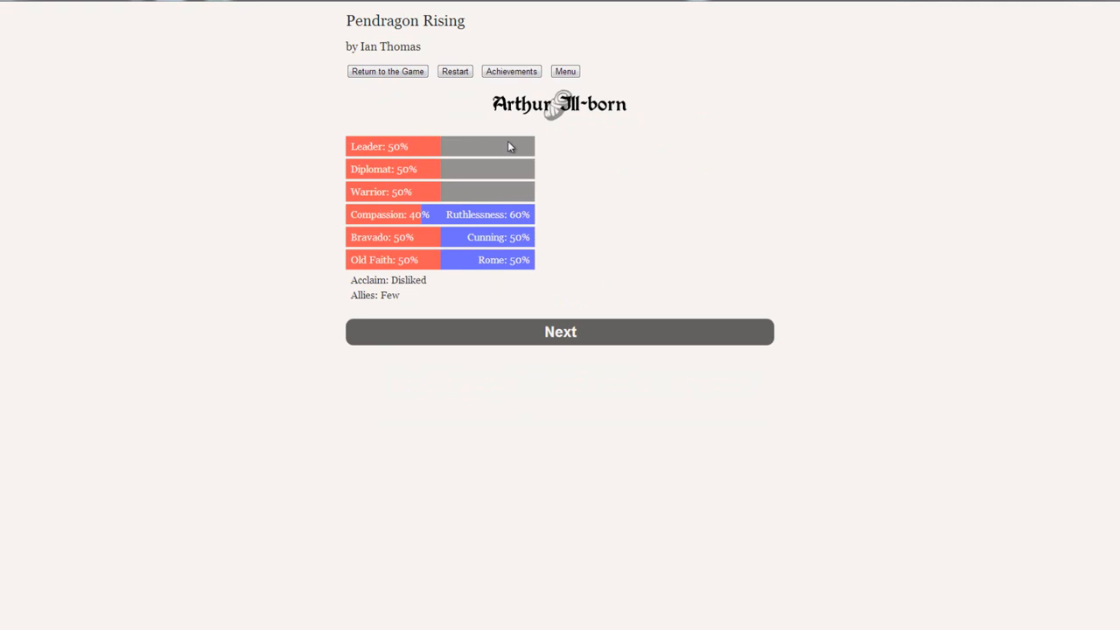
{"action": "mouse_move", "coordinate": [410, 159]}
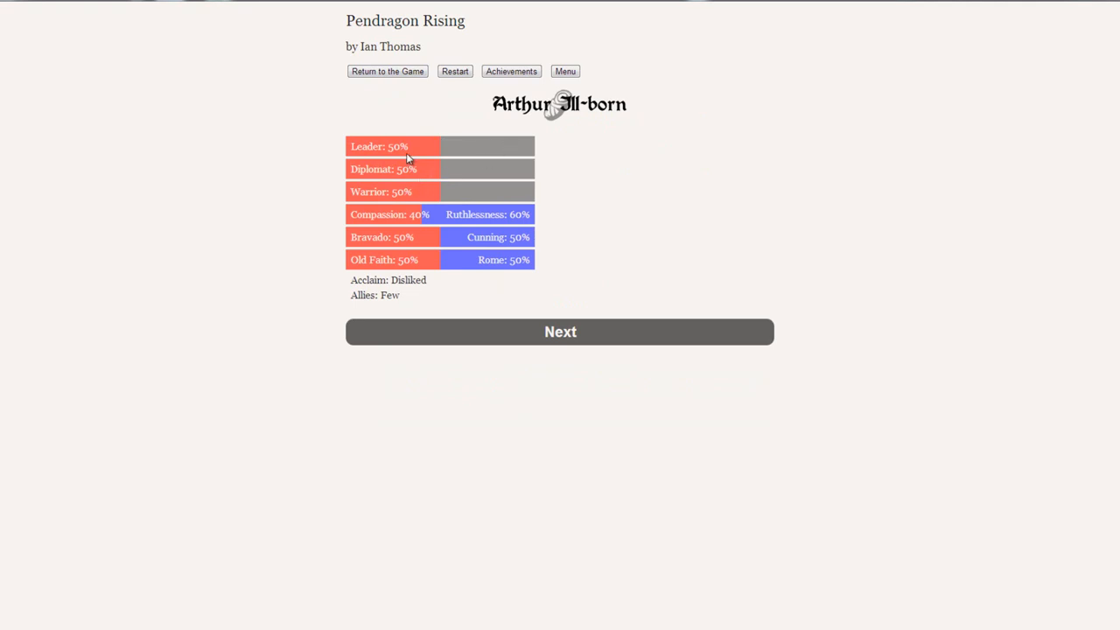
{"action": "mouse_move", "coordinate": [420, 201]}
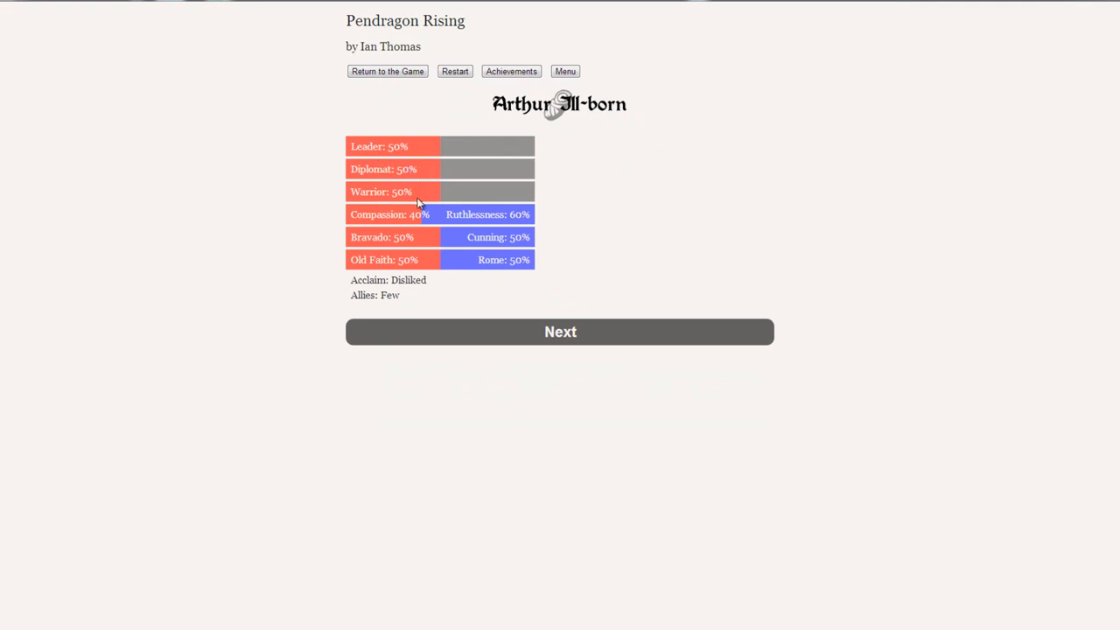
{"action": "mouse_move", "coordinate": [427, 224]}
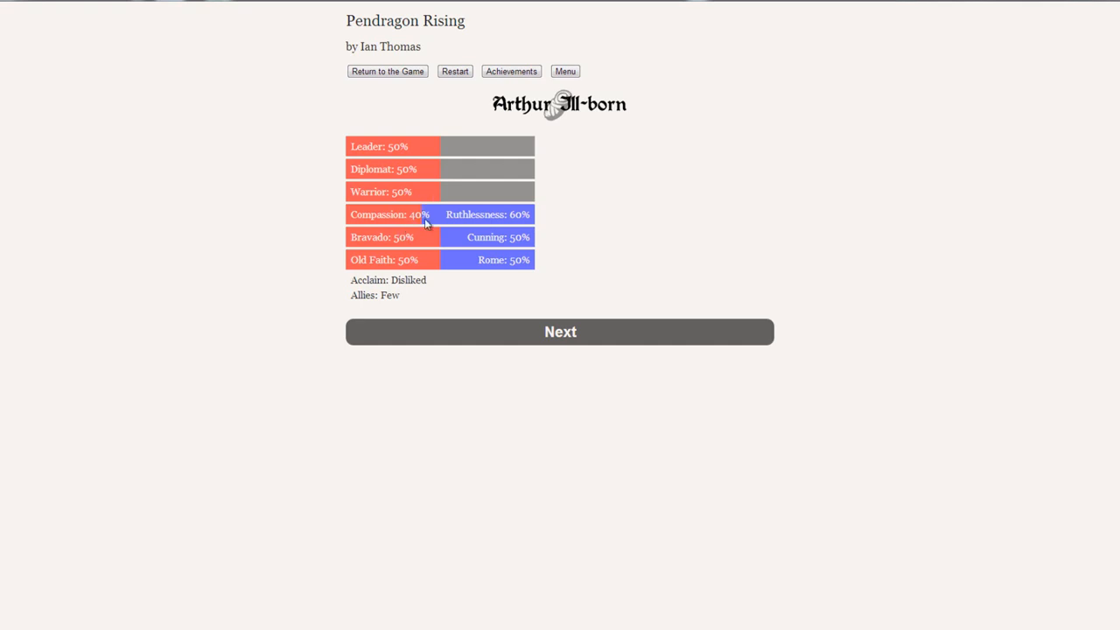
{"action": "mouse_move", "coordinate": [373, 255]}
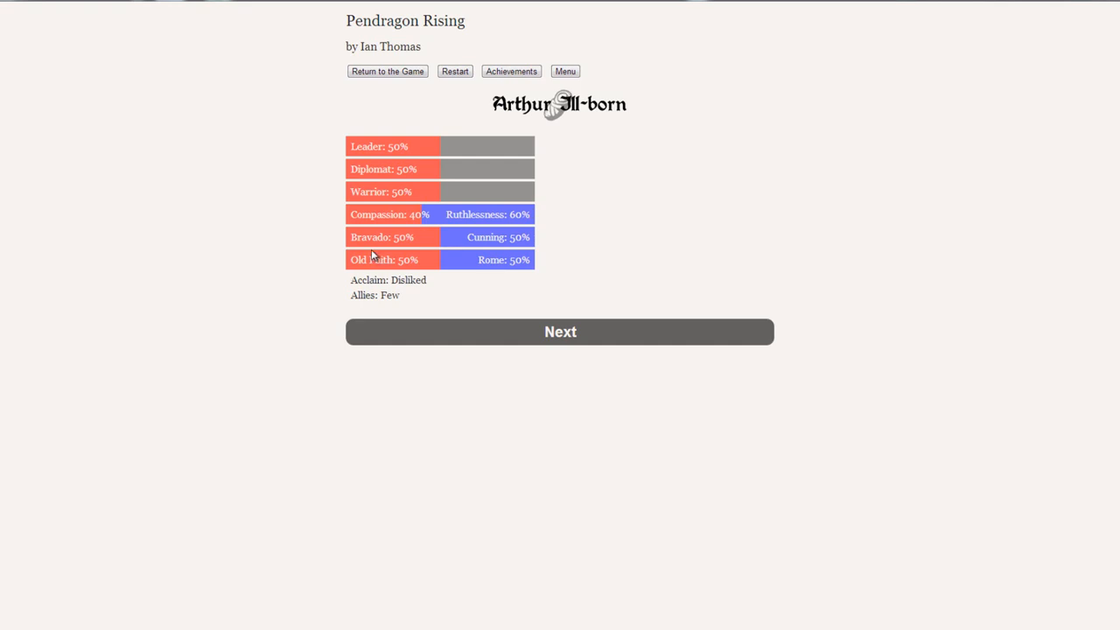
{"action": "mouse_move", "coordinate": [546, 238]}
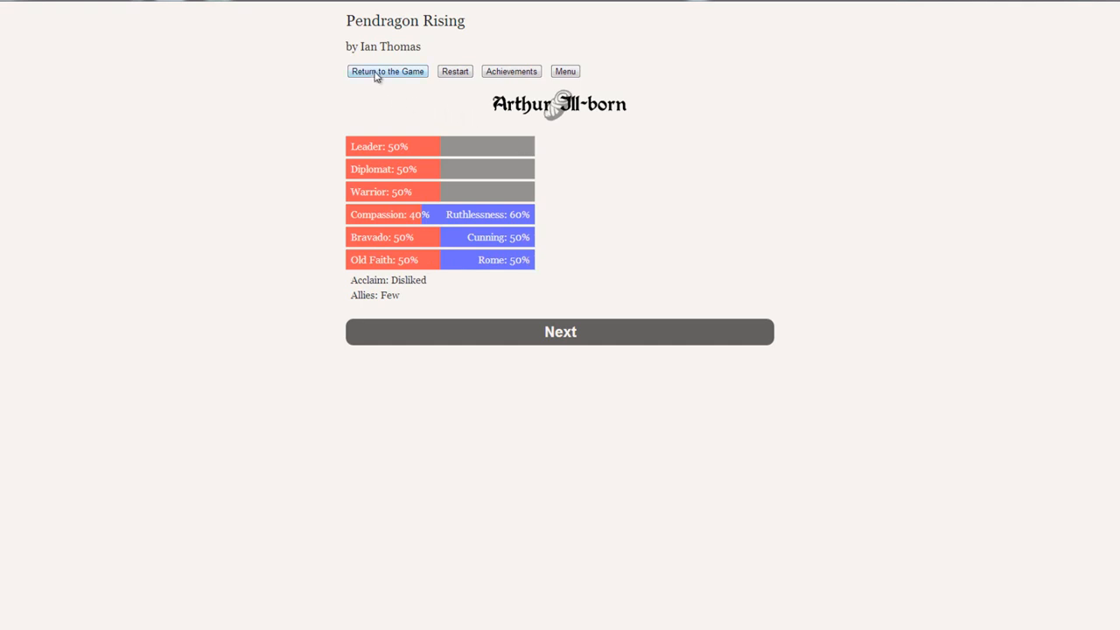
{"action": "mouse_move", "coordinate": [348, 269]}
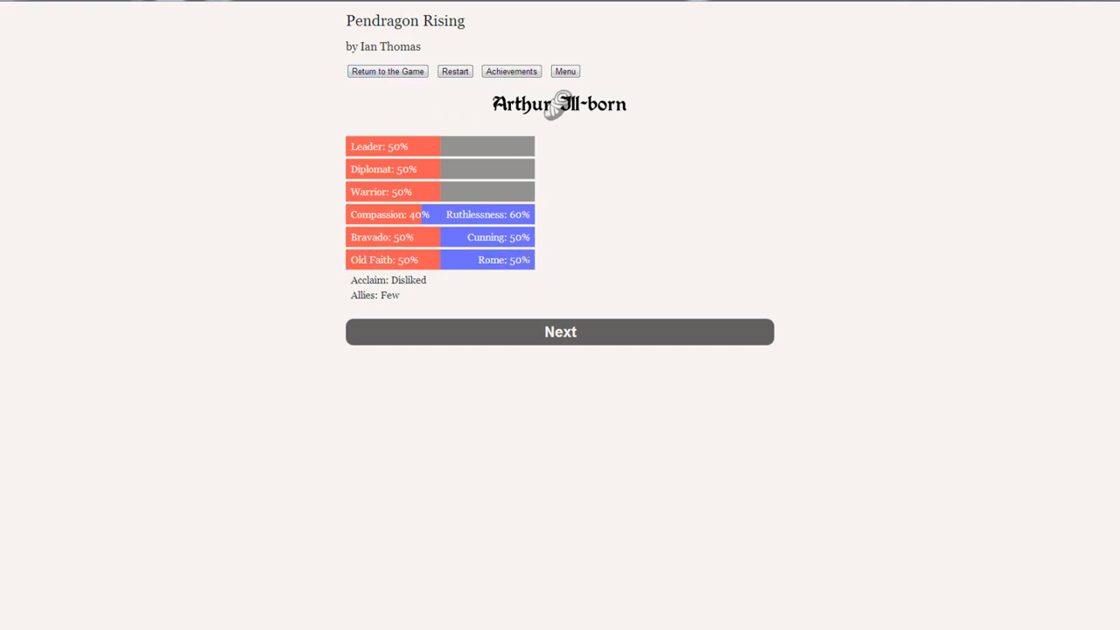
{"action": "mouse_move", "coordinate": [473, 273]}
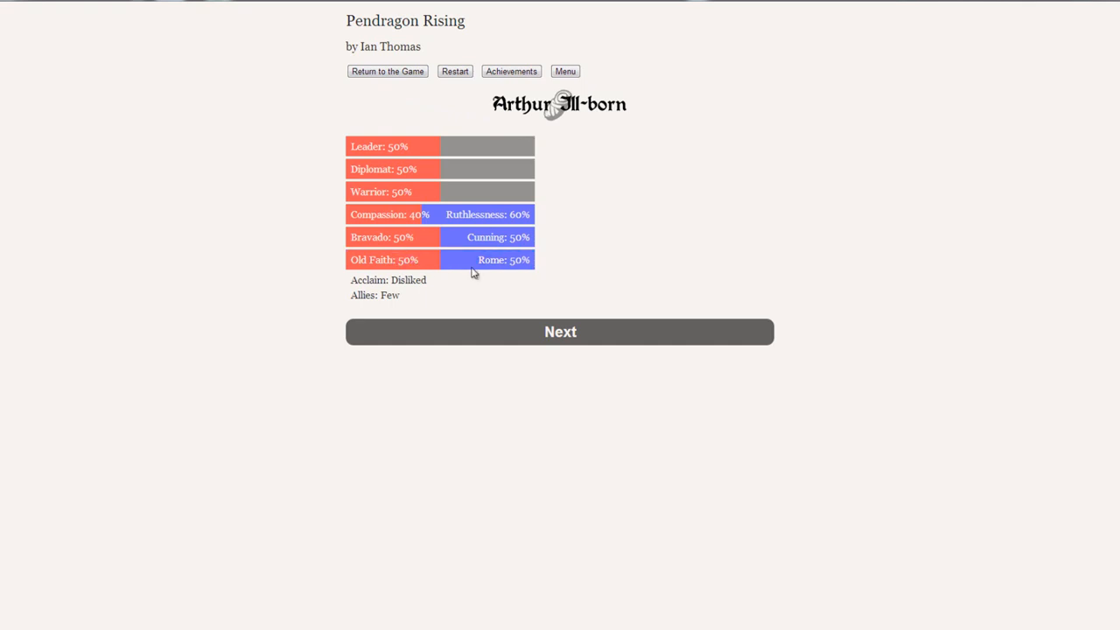
{"action": "mouse_move", "coordinate": [473, 273]}
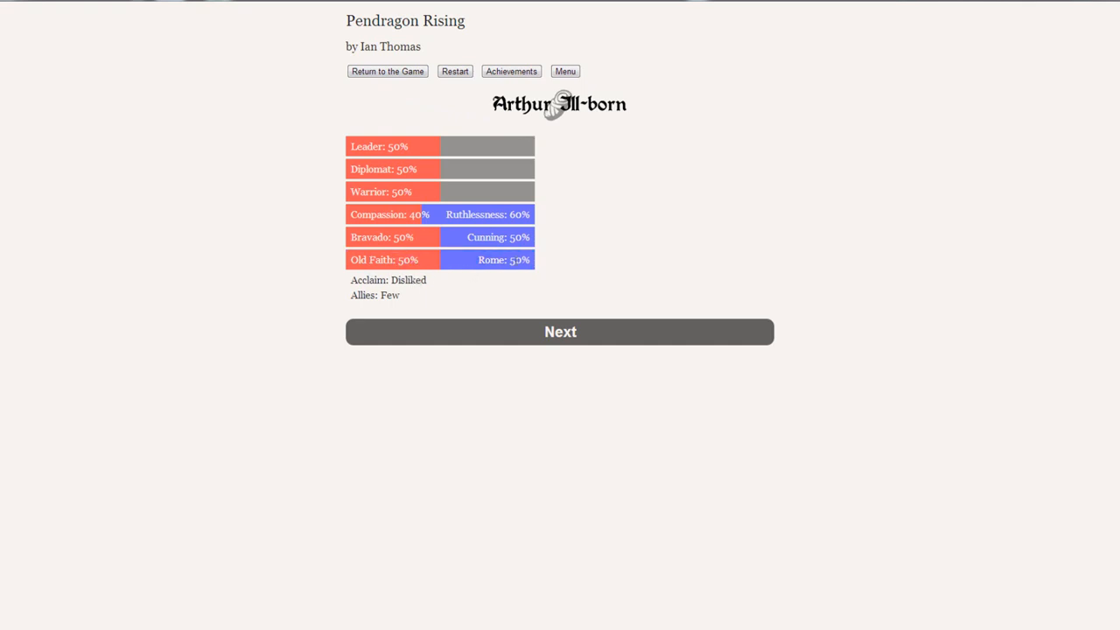
{"action": "mouse_move", "coordinate": [445, 259]}
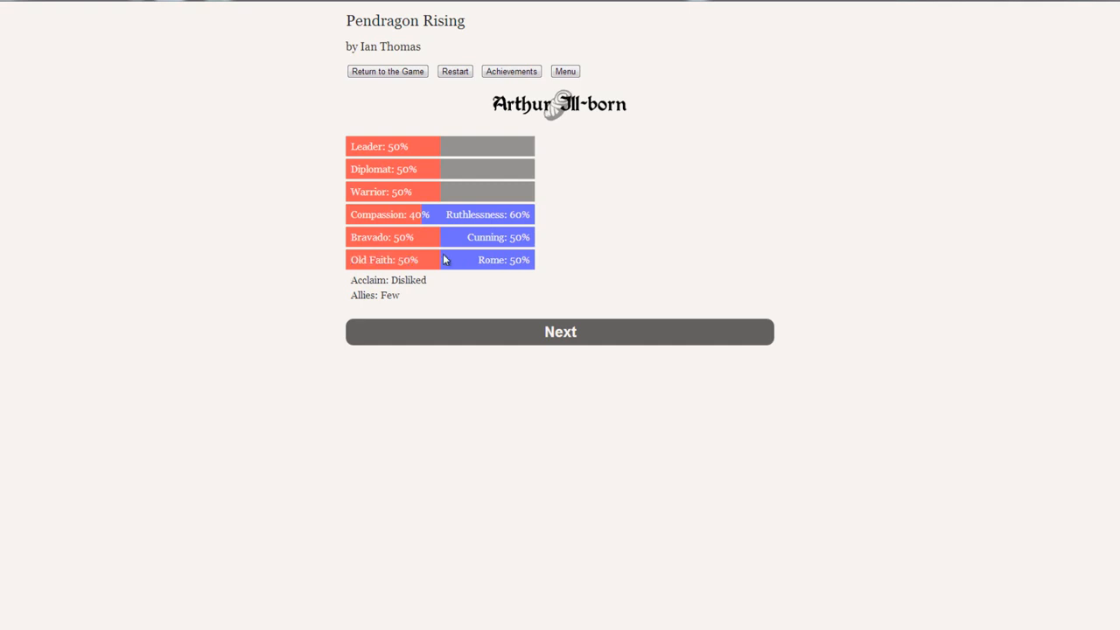
{"action": "mouse_move", "coordinate": [514, 276]}
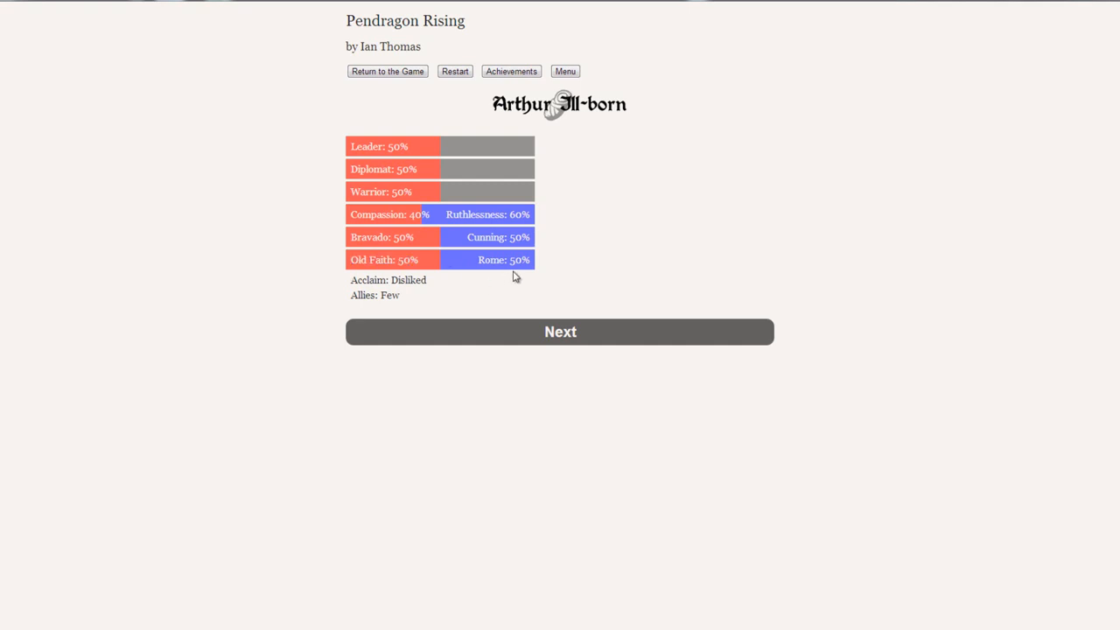
{"action": "mouse_move", "coordinate": [459, 297]}
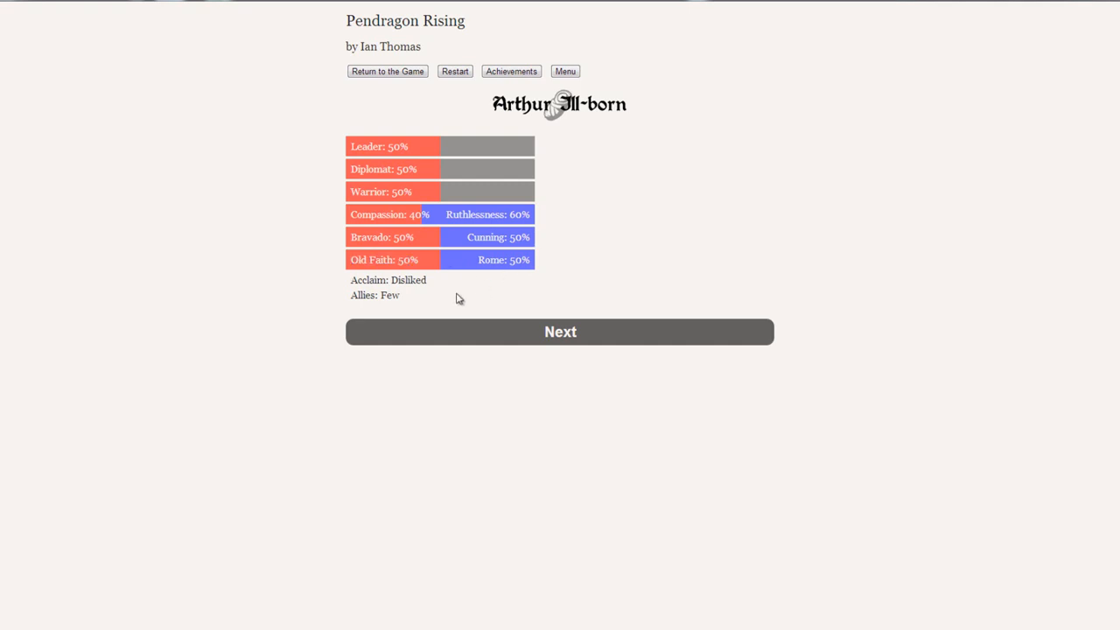
Return from the stats and choose to hang back and tend the wounded who still live
{"action": "left_click", "coordinate": [560, 333]}
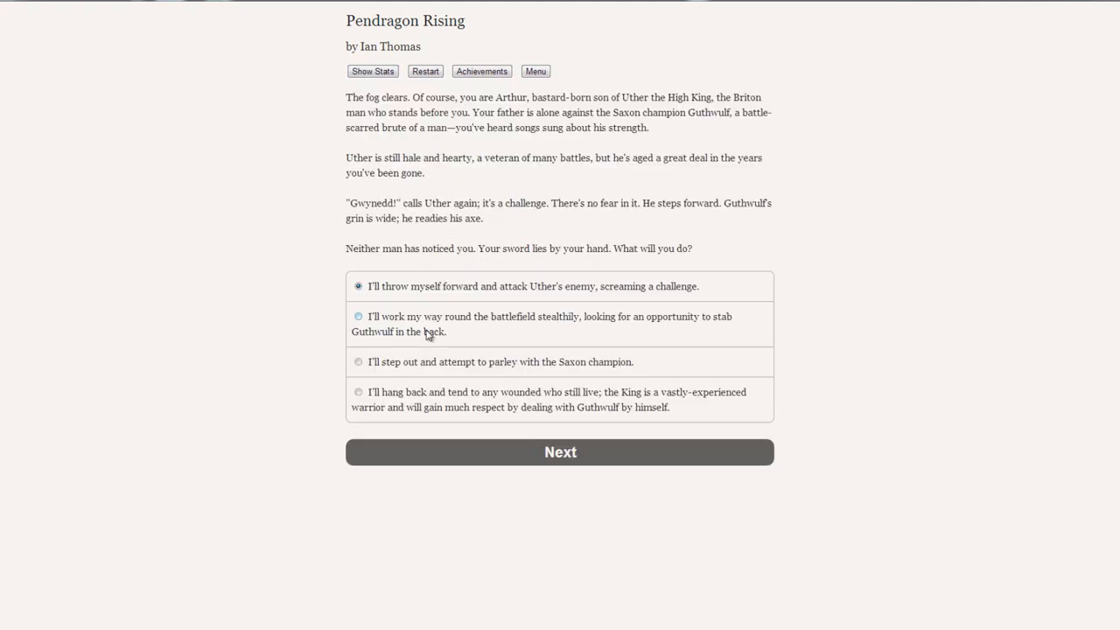
{"action": "left_click", "coordinate": [357, 393]}
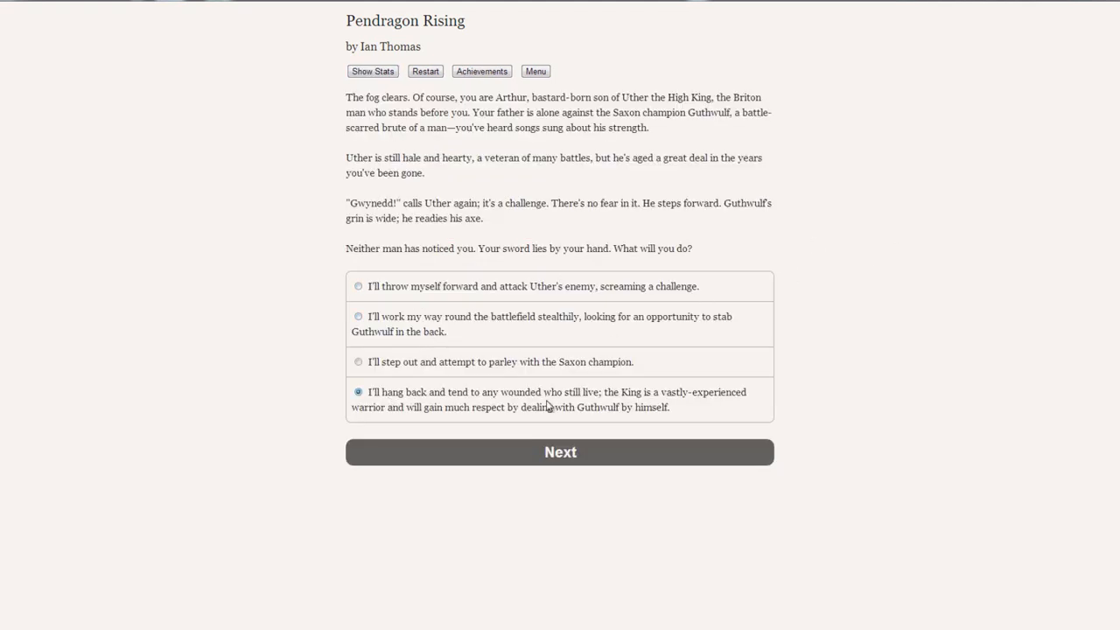
{"action": "mouse_move", "coordinate": [674, 140]}
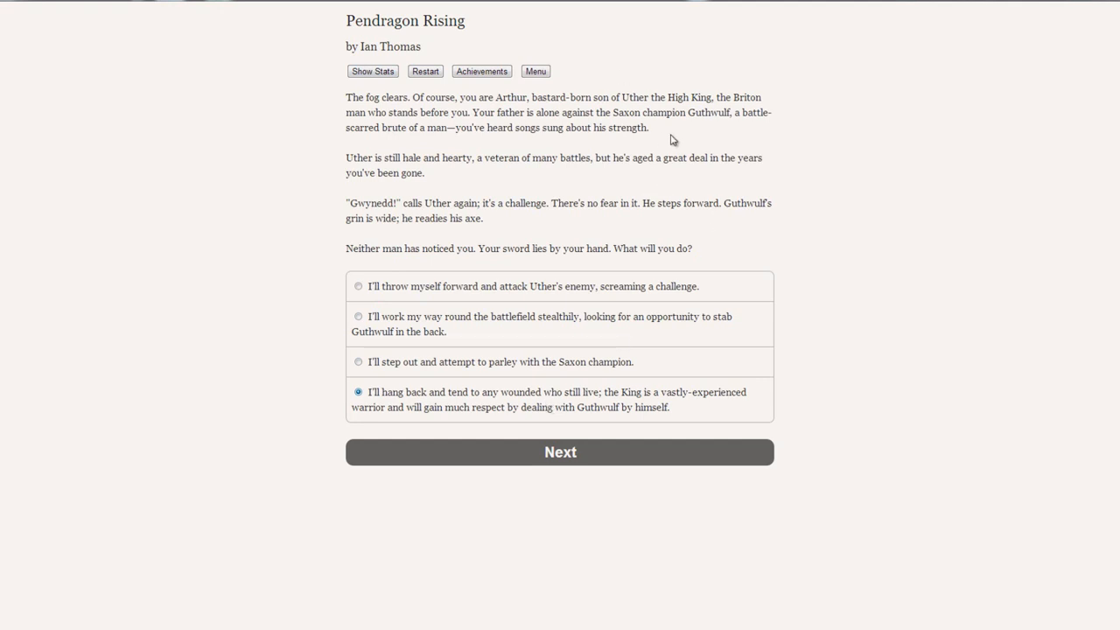
{"action": "mouse_move", "coordinate": [726, 256]}
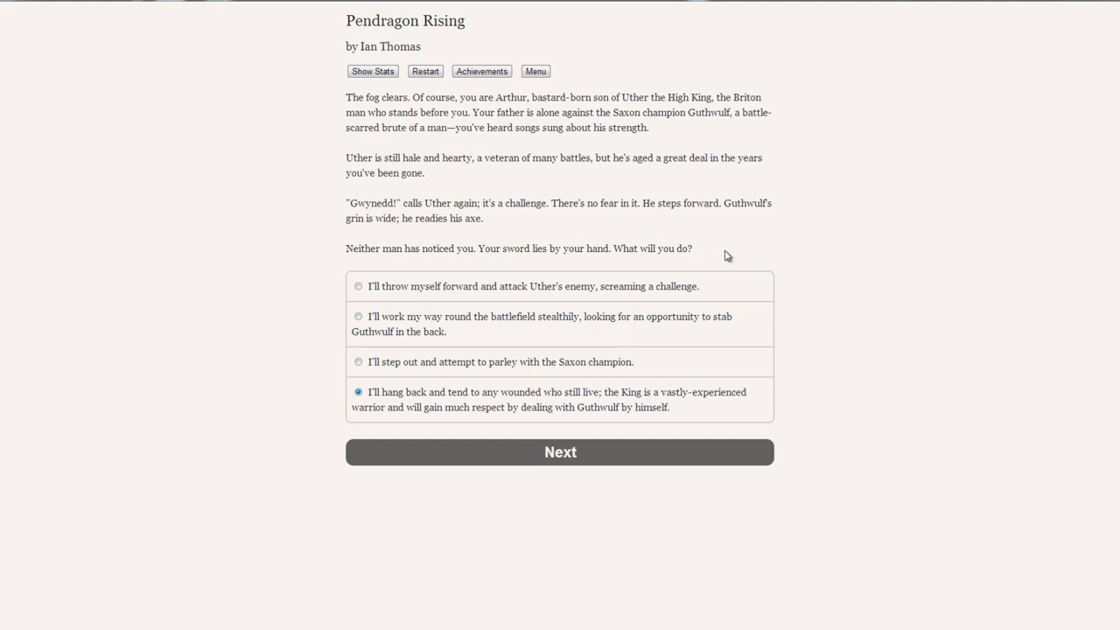
Submit tending the wounded, then choose to wait for proud Uther to ask for help
{"action": "left_click", "coordinate": [560, 451]}
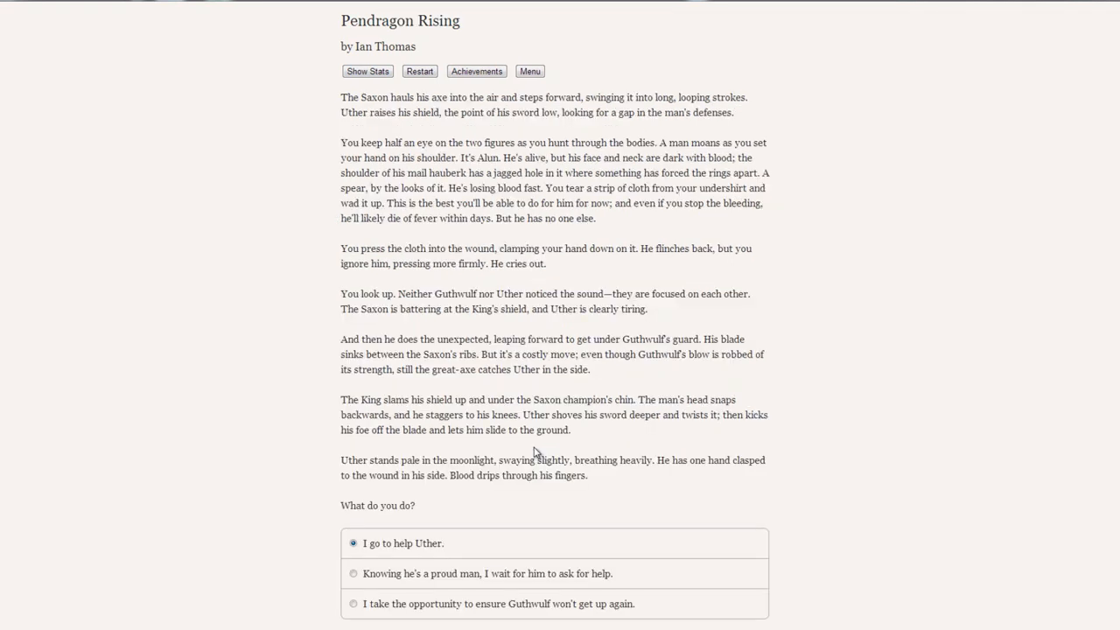
{"action": "mouse_move", "coordinate": [746, 392]}
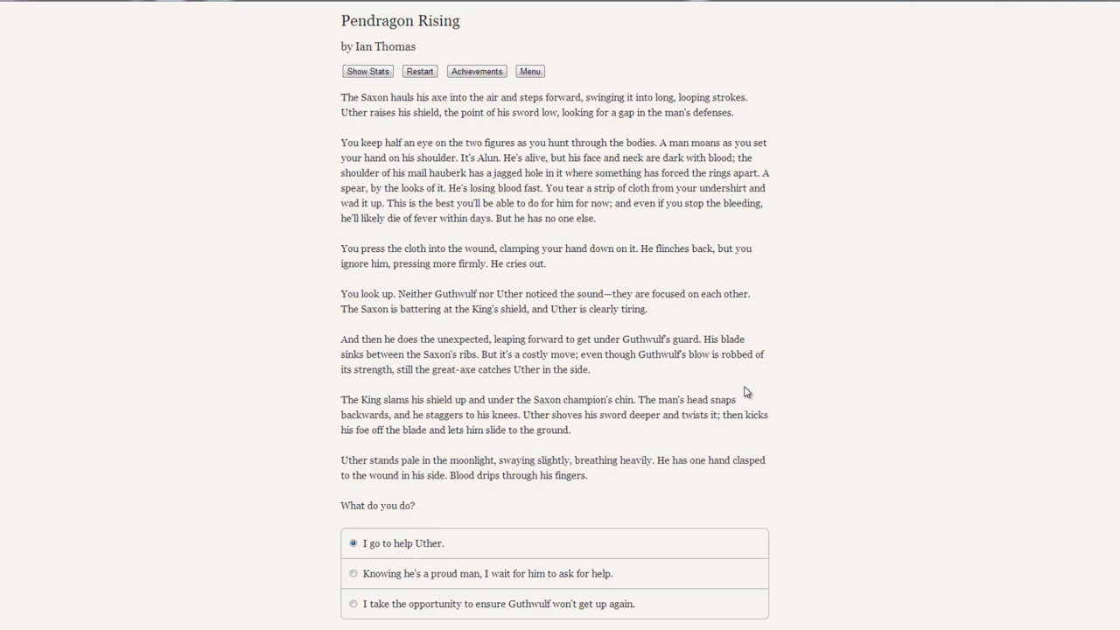
{"action": "mouse_move", "coordinate": [732, 494]}
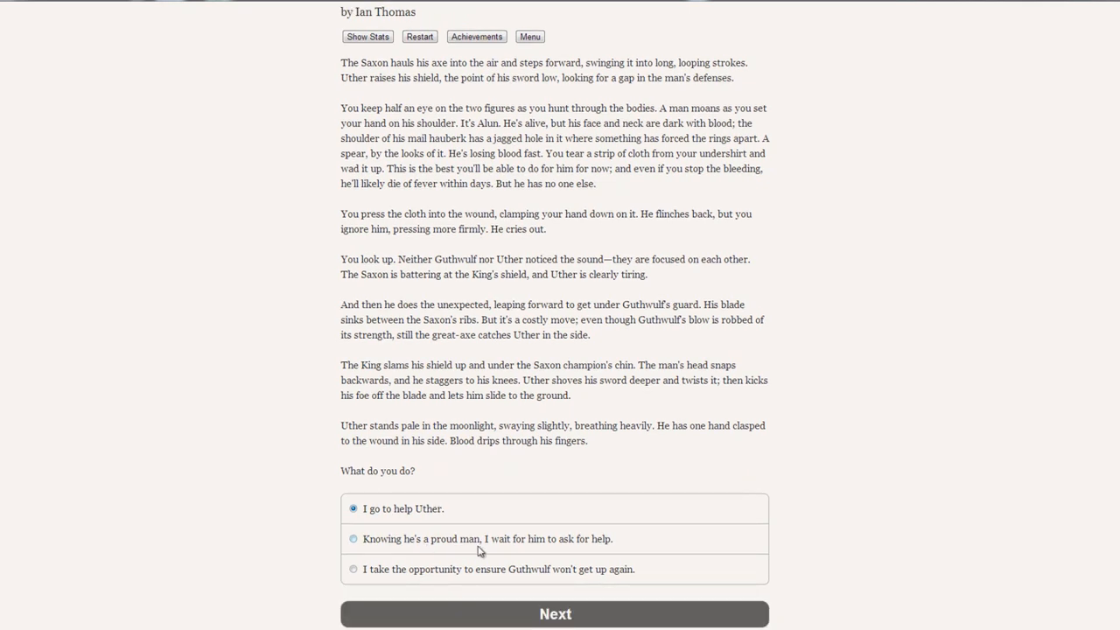
{"action": "mouse_move", "coordinate": [661, 539]}
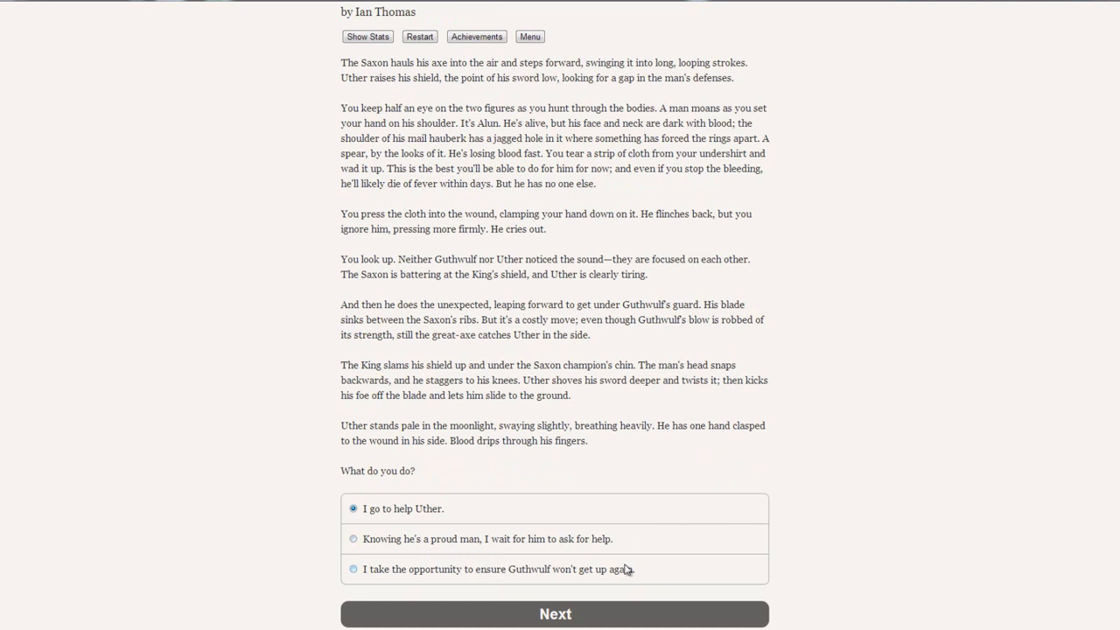
{"action": "mouse_move", "coordinate": [658, 578]}
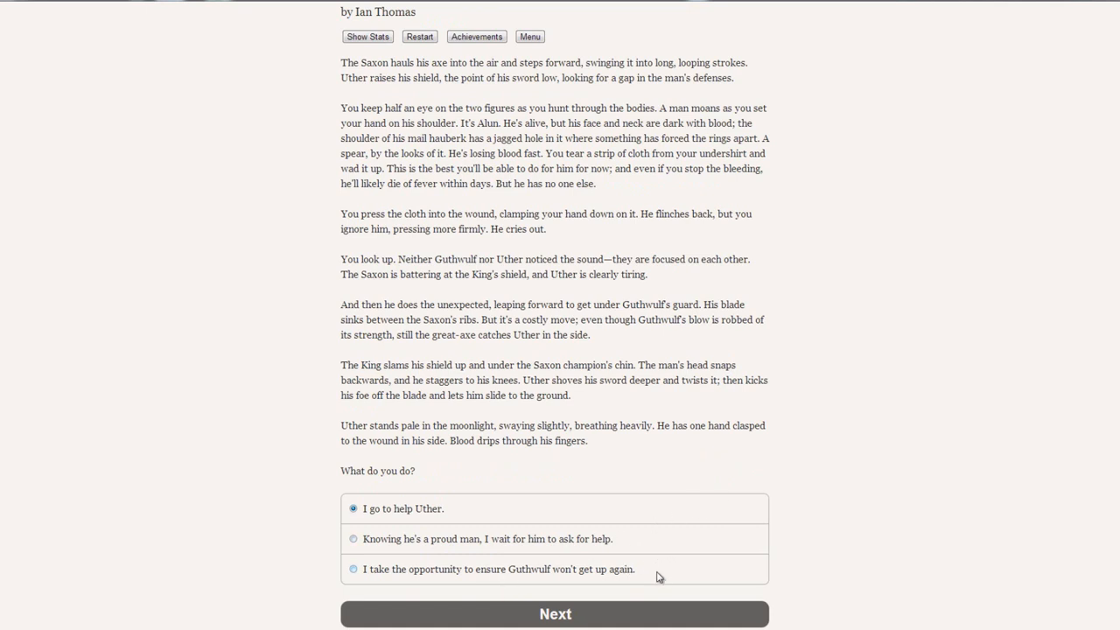
{"action": "mouse_move", "coordinate": [419, 527]}
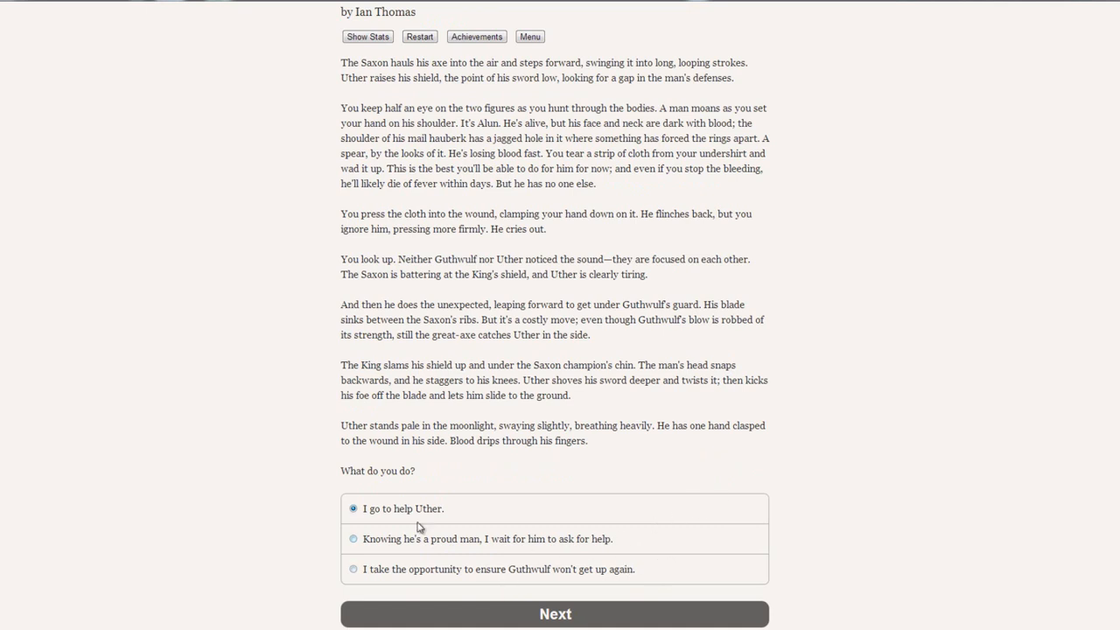
{"action": "mouse_move", "coordinate": [379, 544]}
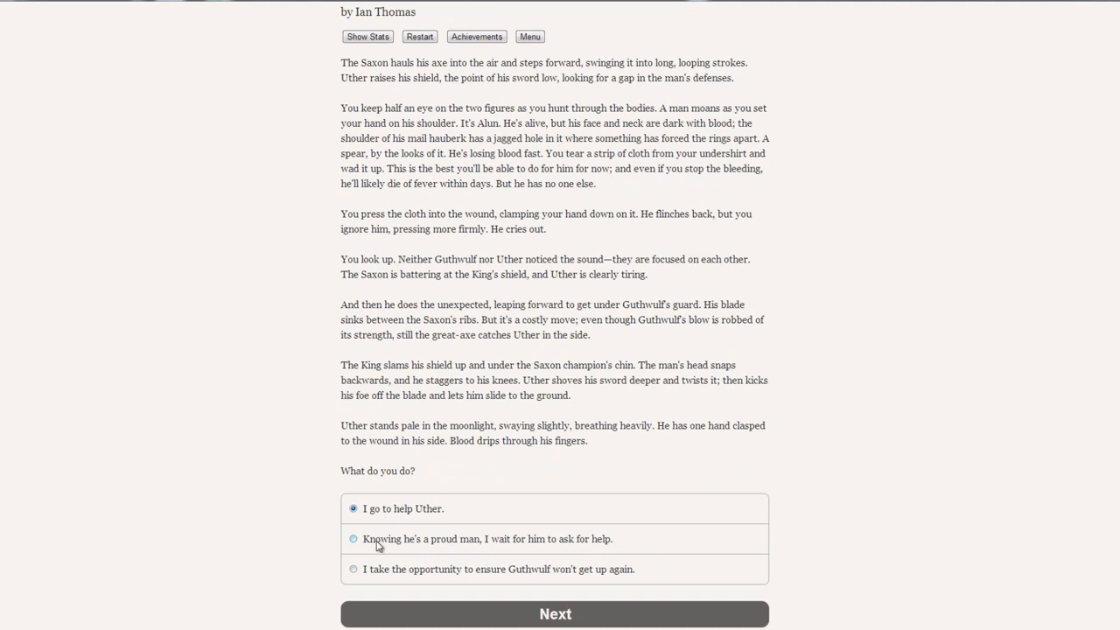
{"action": "left_click", "coordinate": [354, 540]}
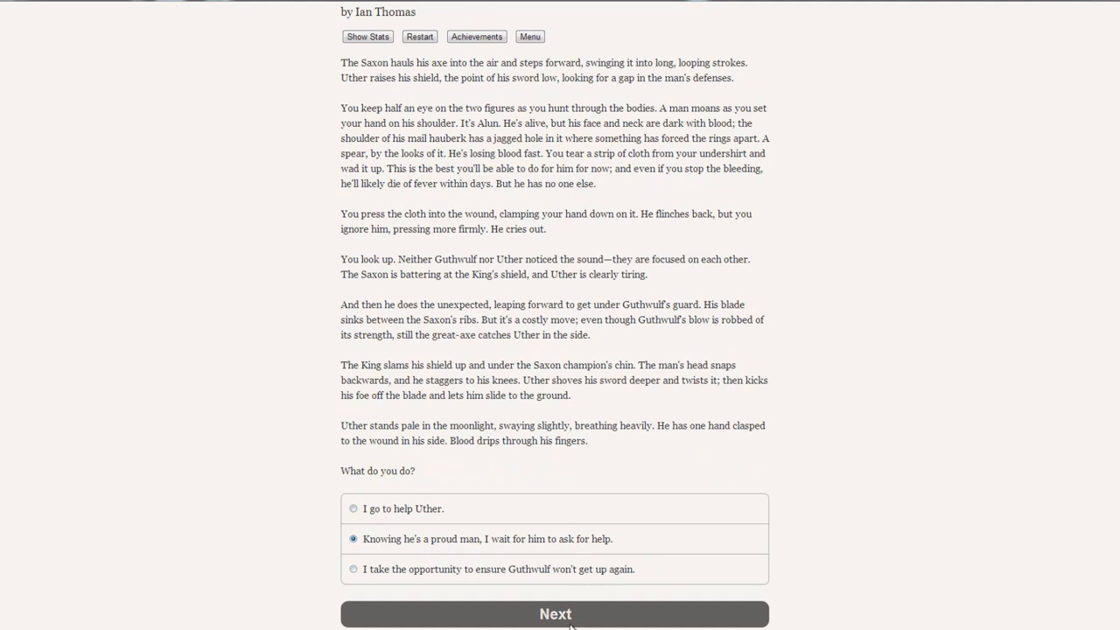
Submit waiting for Uther, bringing Bedwyr's arrival and the First Blood achievement
{"action": "left_click", "coordinate": [554, 612]}
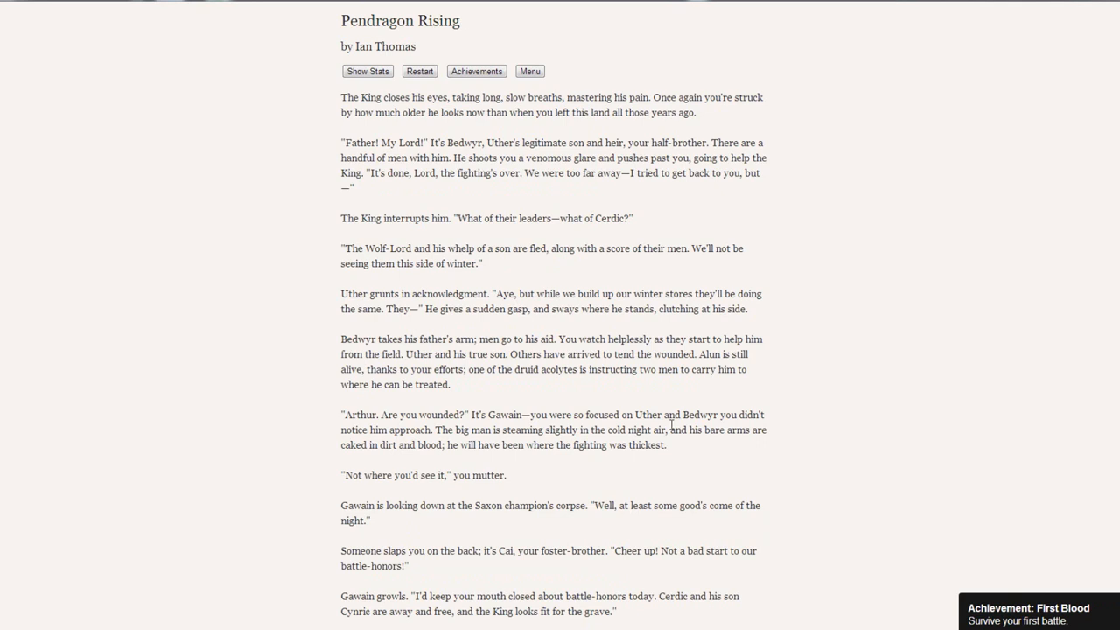
{"action": "mouse_move", "coordinate": [966, 434]}
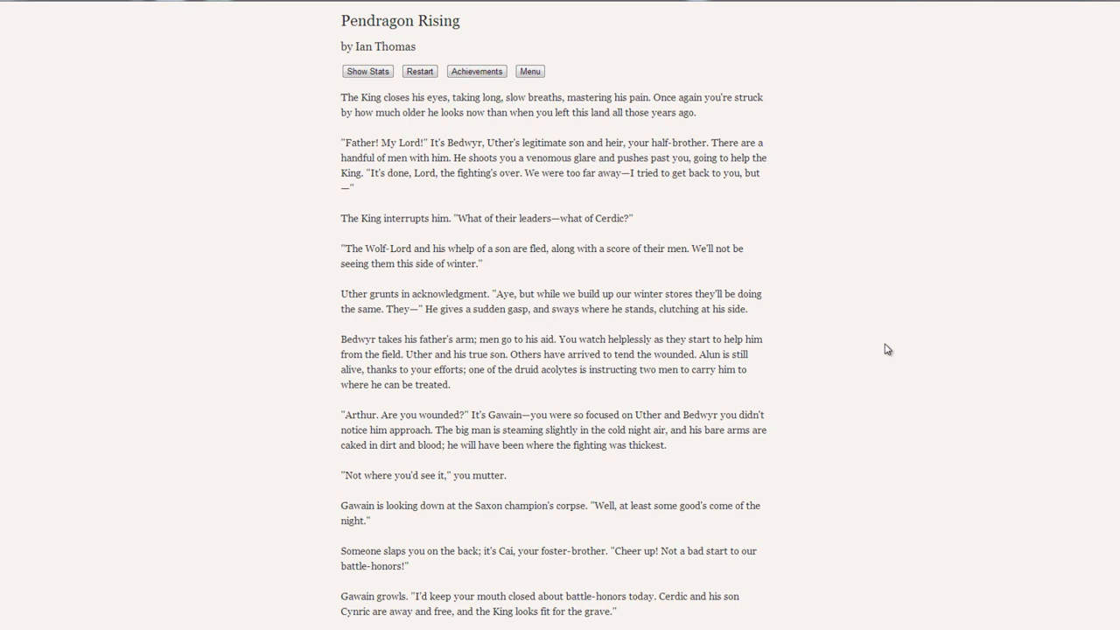
{"action": "mouse_move", "coordinate": [564, 490]}
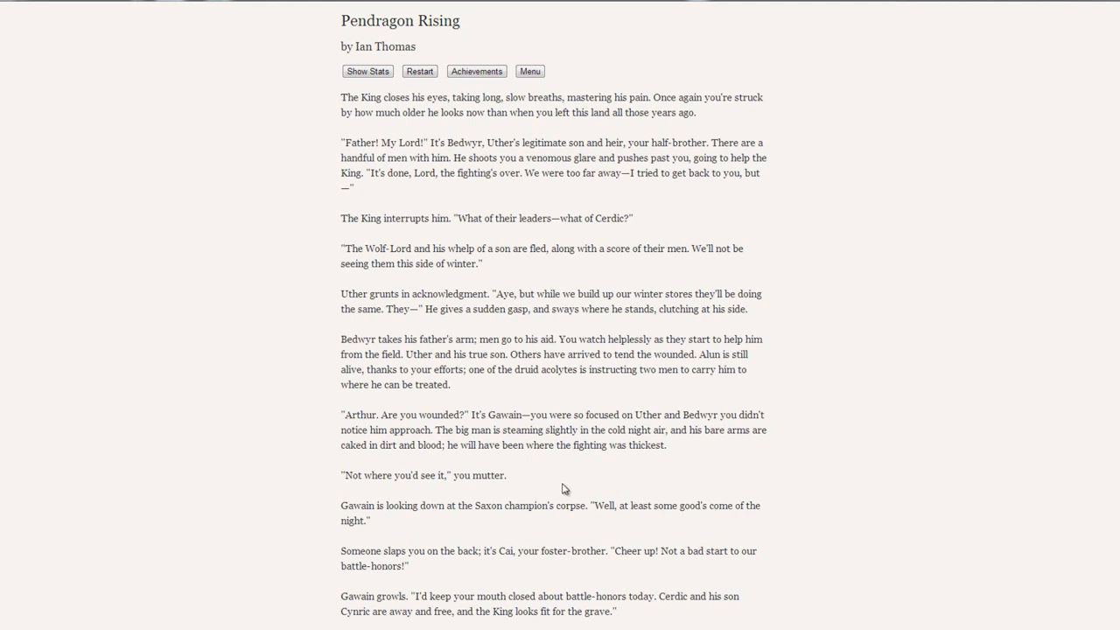
{"action": "mouse_move", "coordinate": [969, 448]}
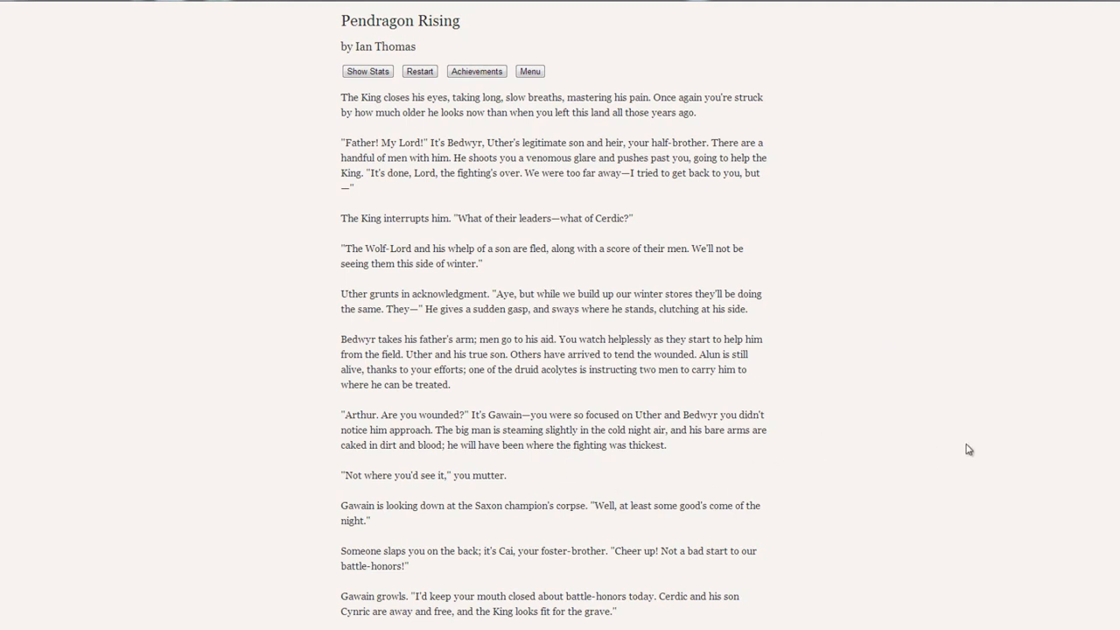
Scroll through Chapter One's close with Cai's feasting talk and Arthur's updated Leader 60%, Ruthlessness 72%
{"action": "scroll", "scroll_direction": "down", "scroll_amount": 3}
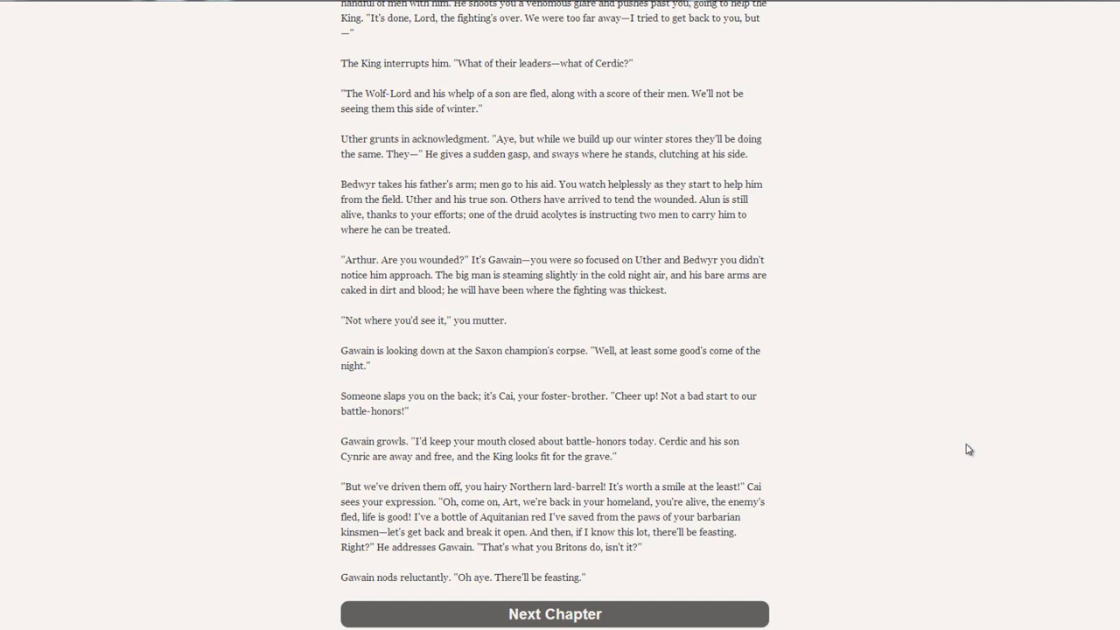
{"action": "scroll", "scroll_direction": "up", "scroll_amount": 3}
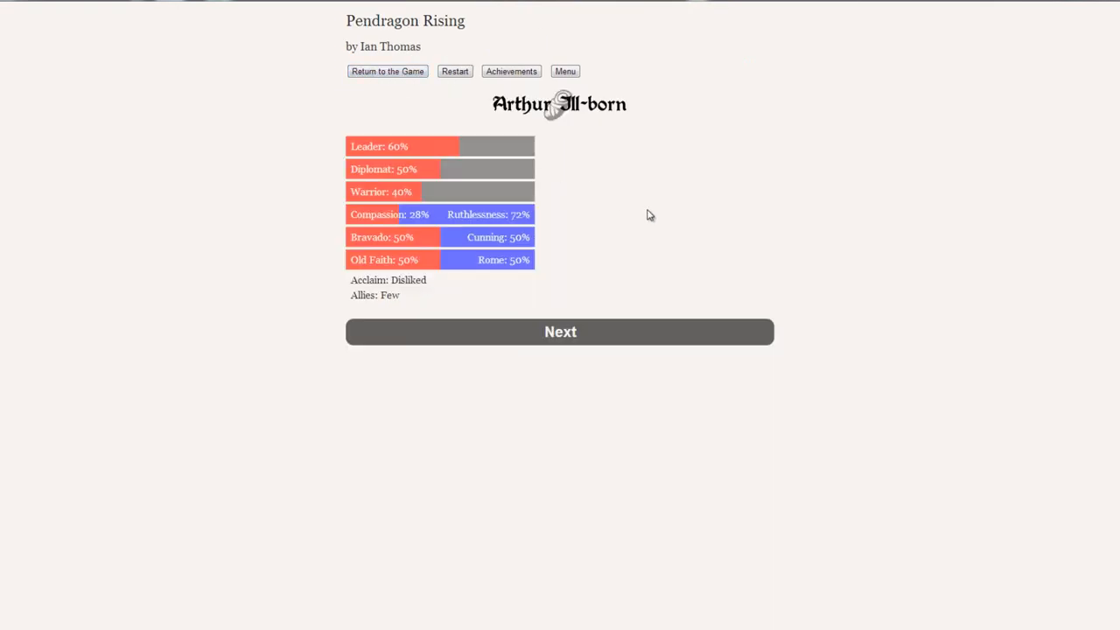
{"action": "mouse_move", "coordinate": [457, 166]}
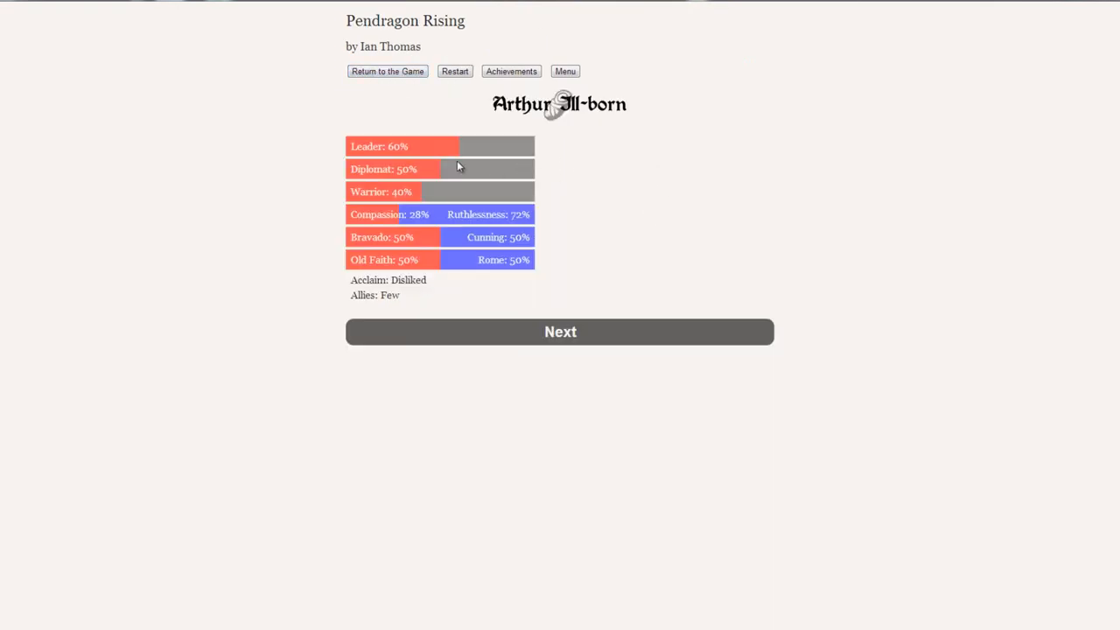
{"action": "mouse_move", "coordinate": [428, 193]}
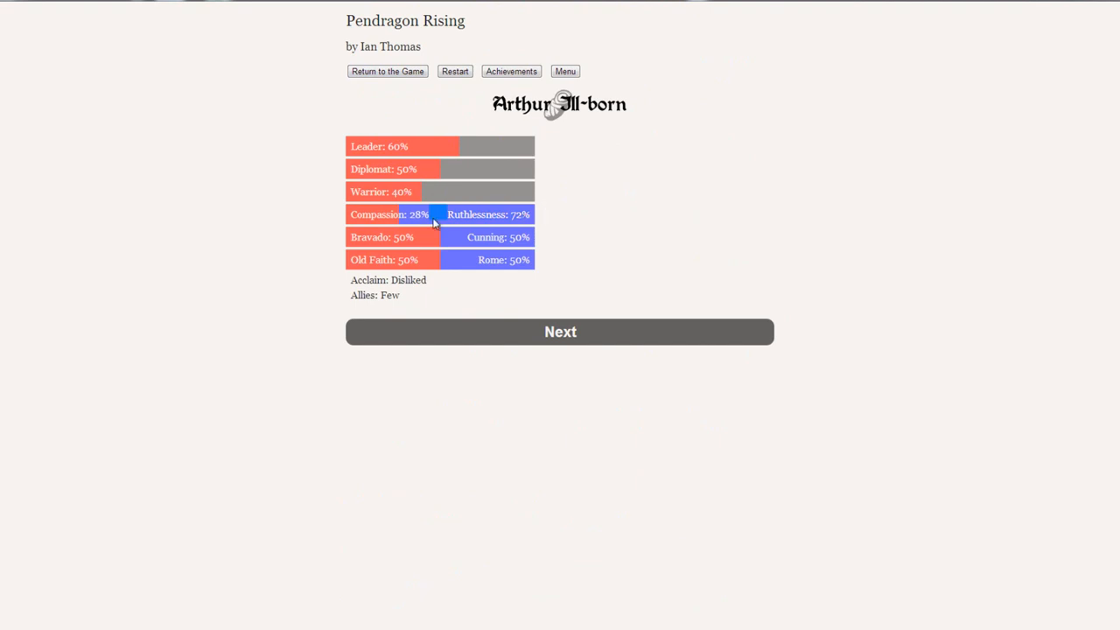
{"action": "left_click", "coordinate": [560, 333]}
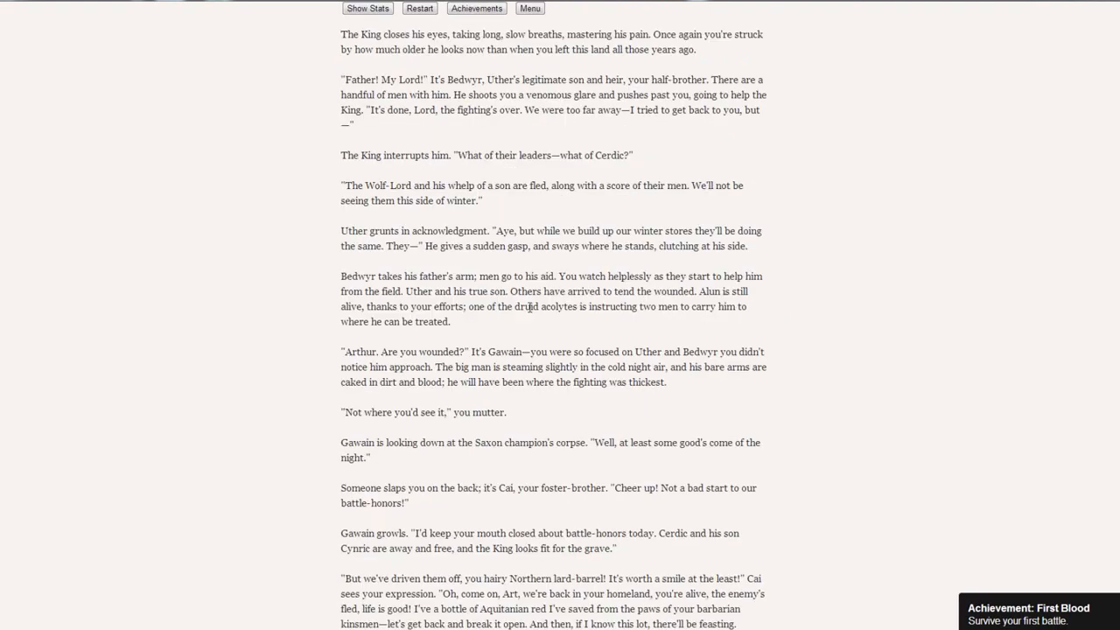
Toggle the stats view and scroll to the chapter's end with the Next Chapter option
{"action": "scroll", "scroll_direction": "up", "scroll_amount": 3}
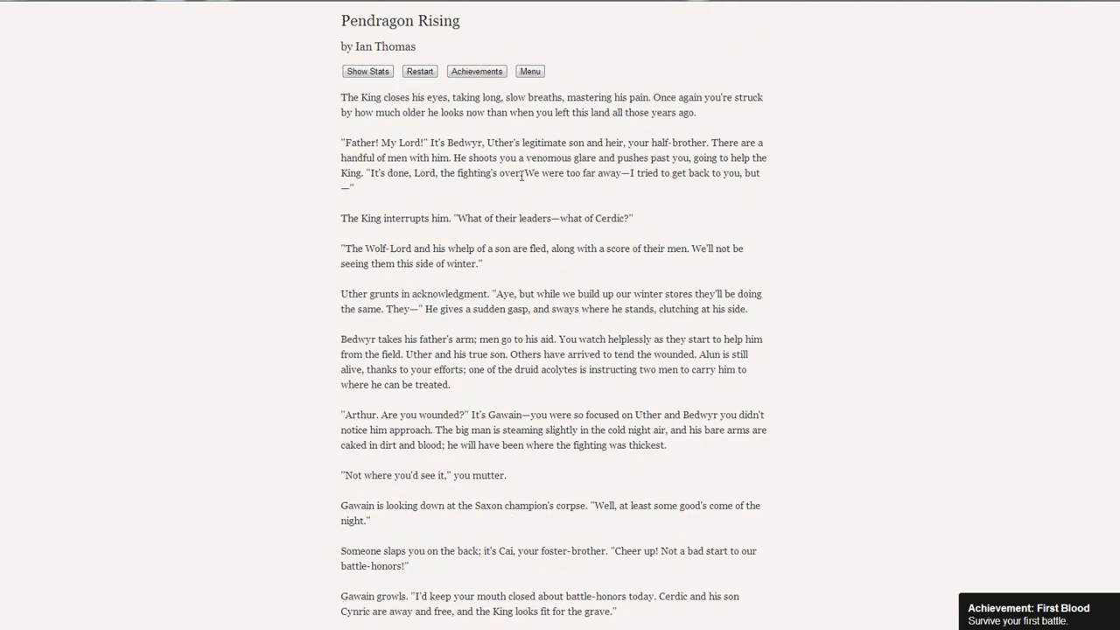
{"action": "mouse_move", "coordinate": [526, 173]}
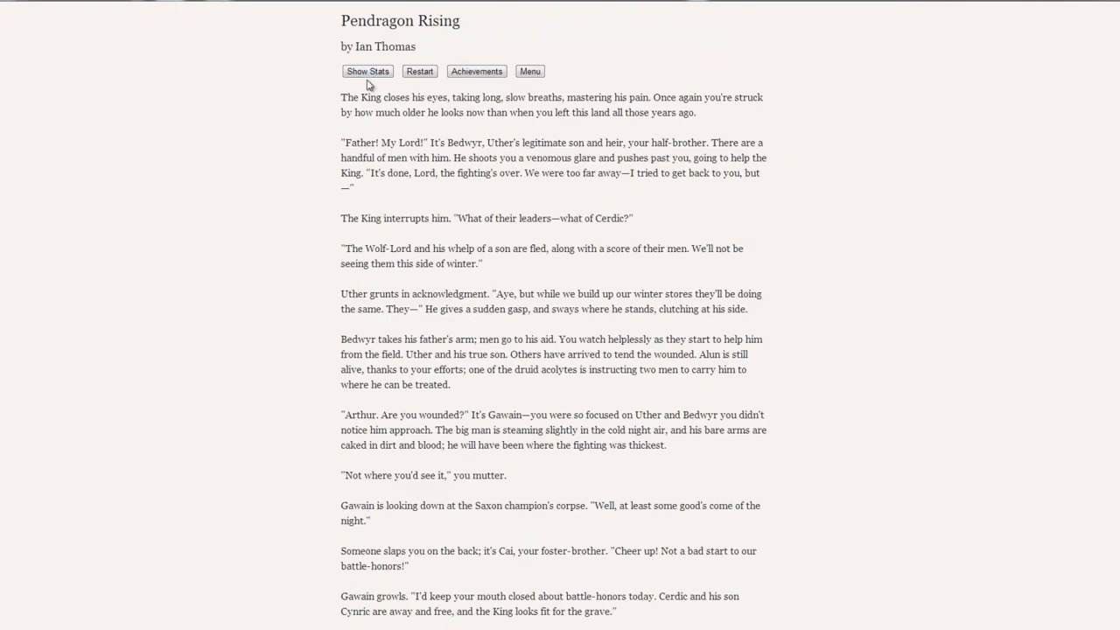
{"action": "left_click", "coordinate": [367, 70]}
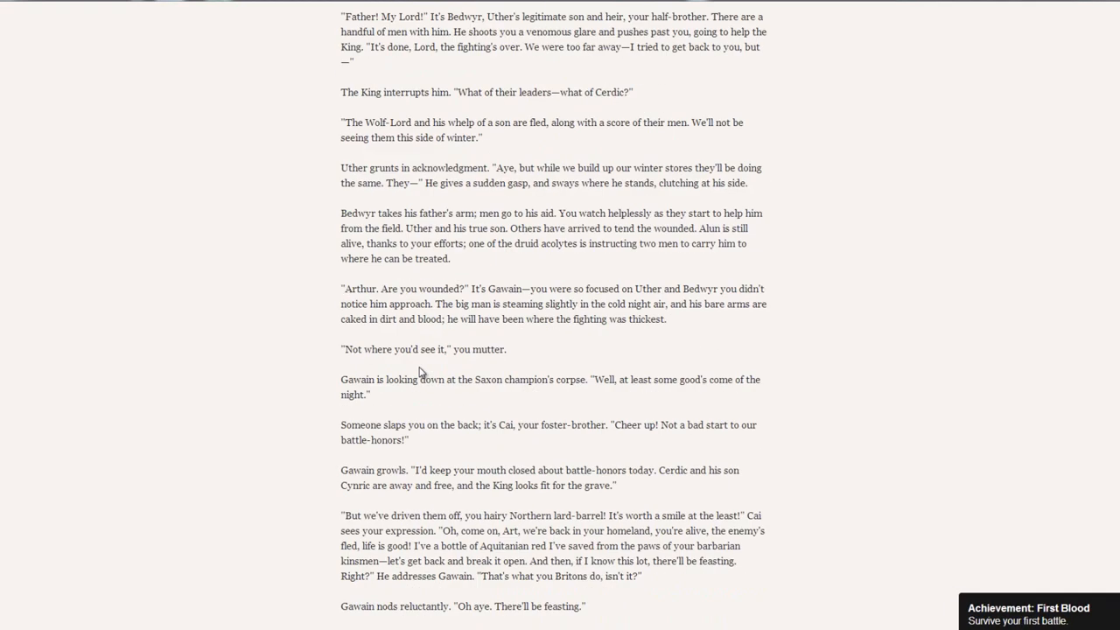
{"action": "scroll", "scroll_direction": "down", "scroll_amount": 3}
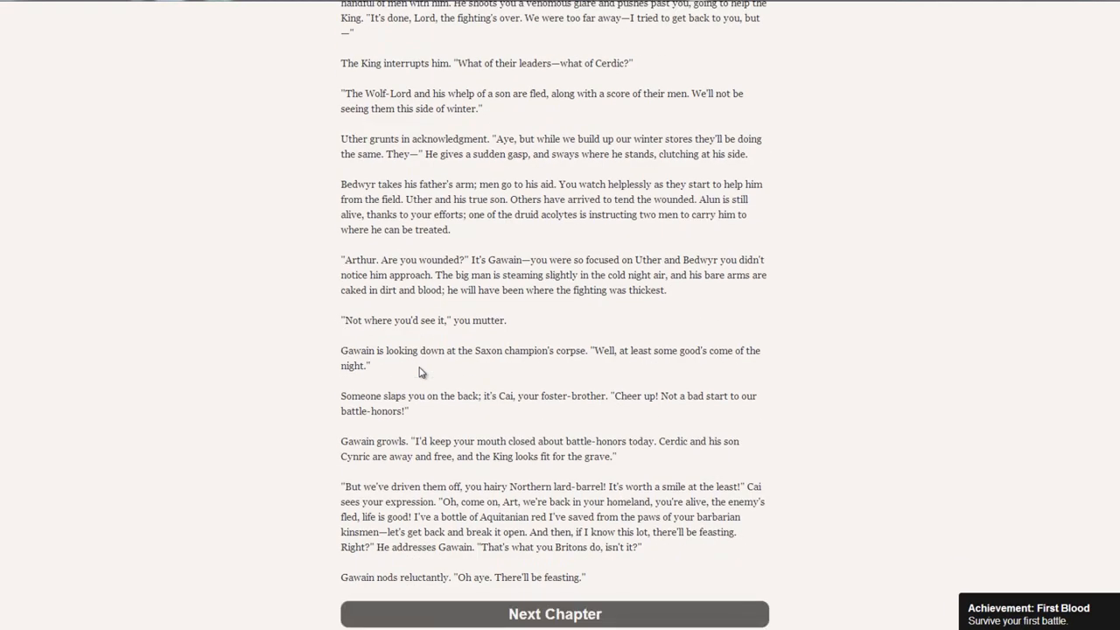